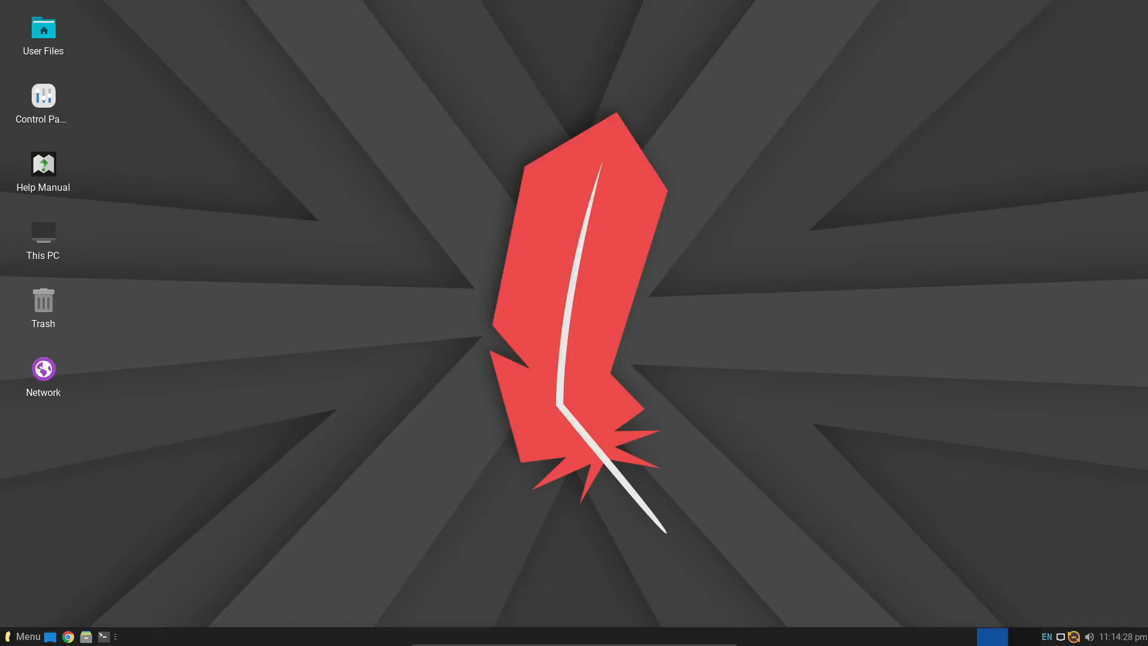
# Browse the Accessories and System menu categories, then launch a terminal from the panel.
pyautogui.click(22, 636)
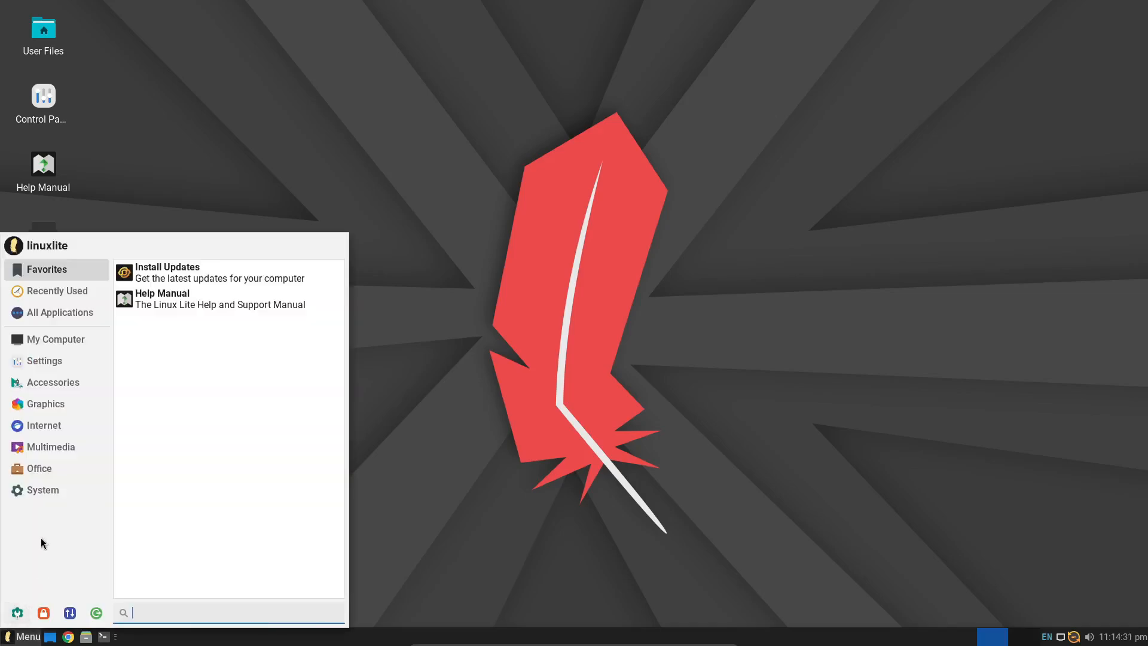
pyautogui.click(53, 382)
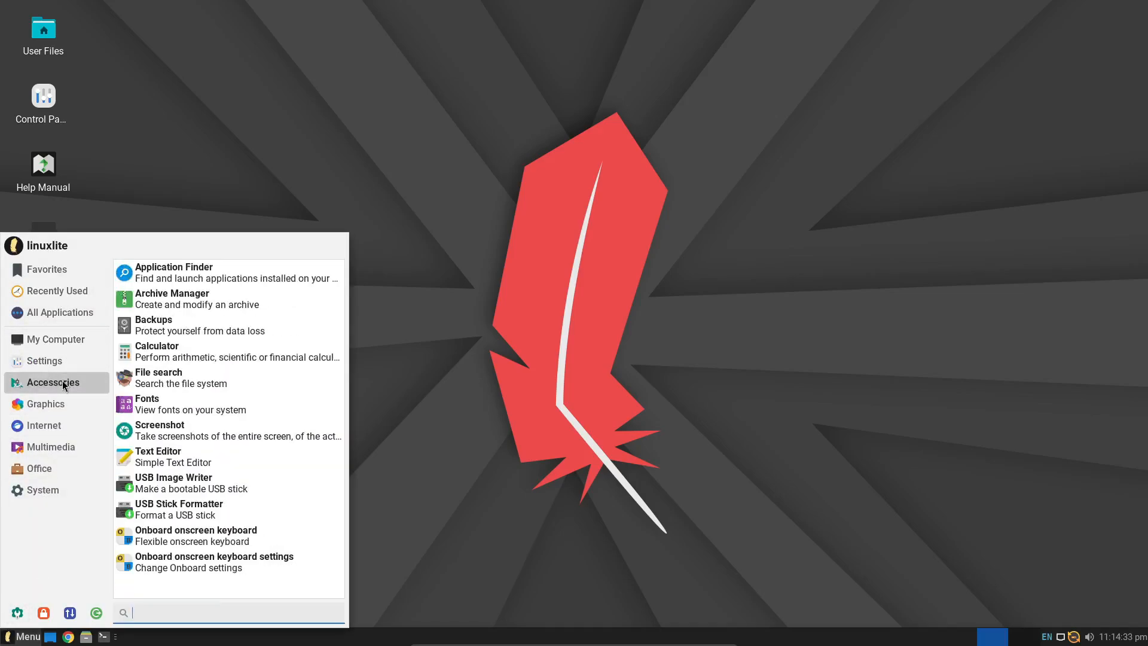
pyautogui.click(41, 489)
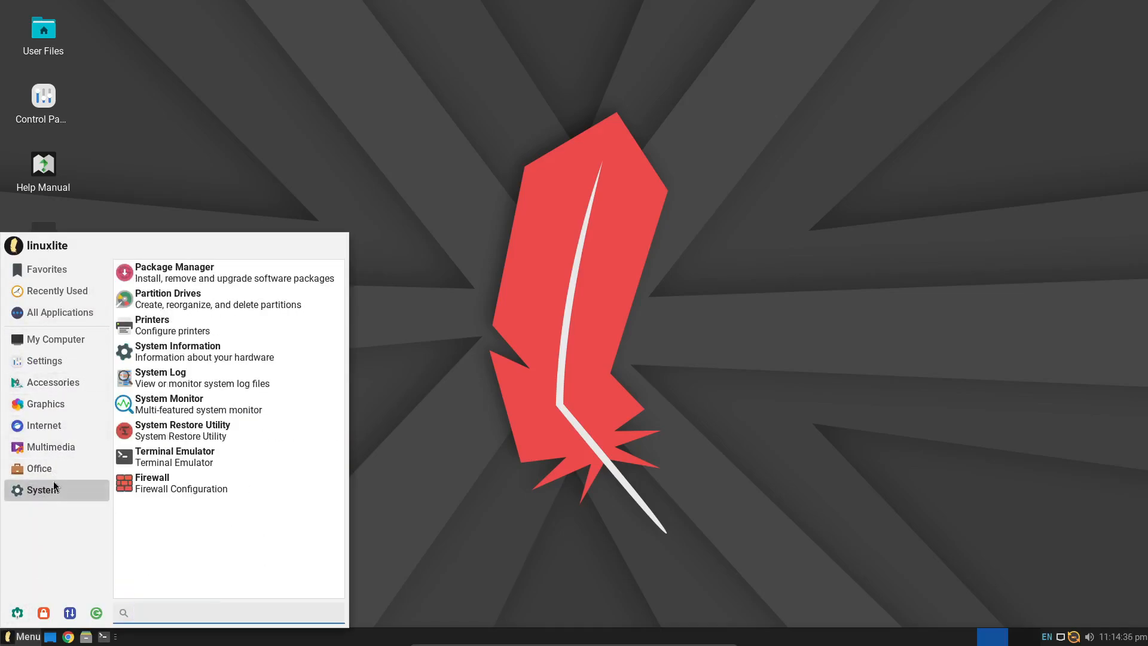
pyautogui.rightClick(290, 150)
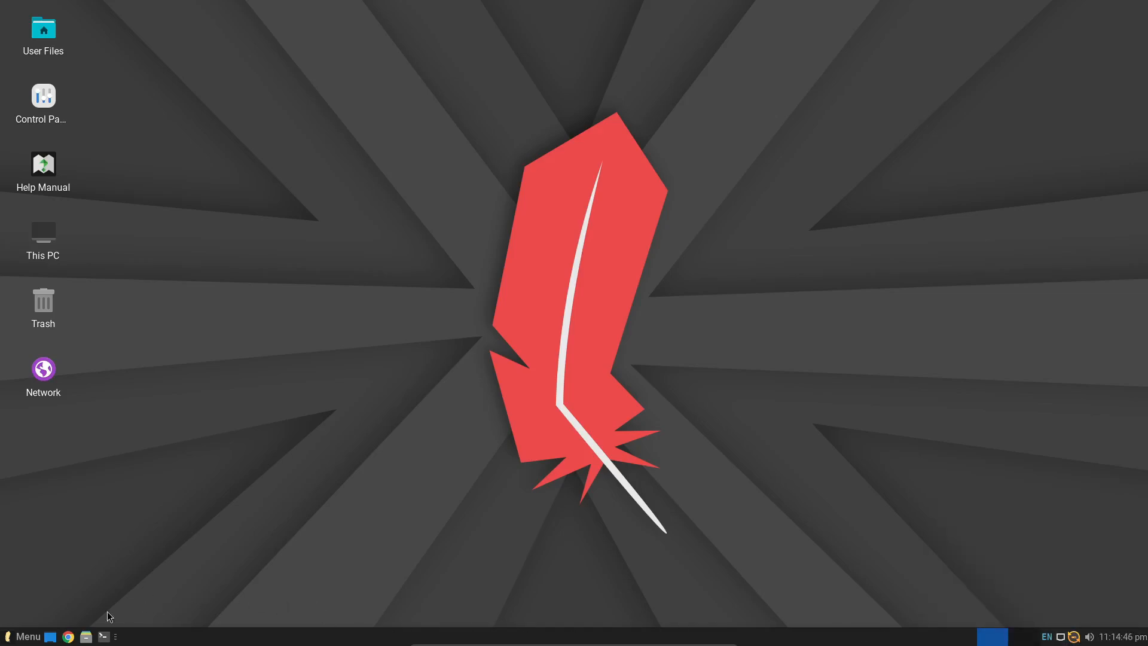
pyautogui.click(102, 636)
pyautogui.write('neofetch')
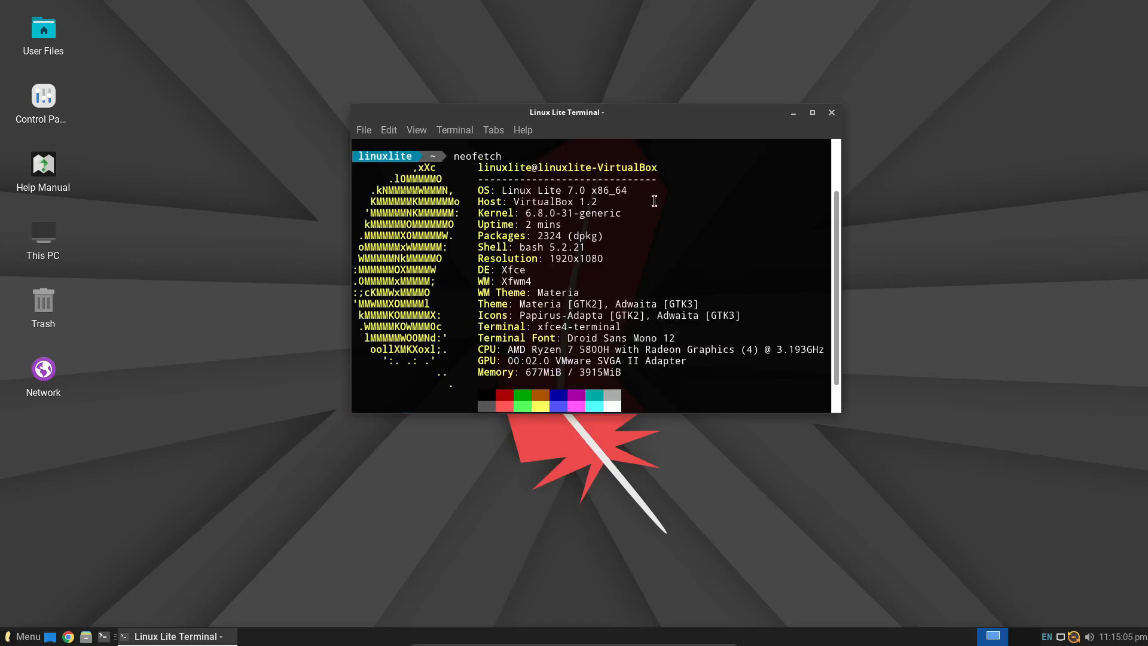
pyautogui.moveTo(608, 276)
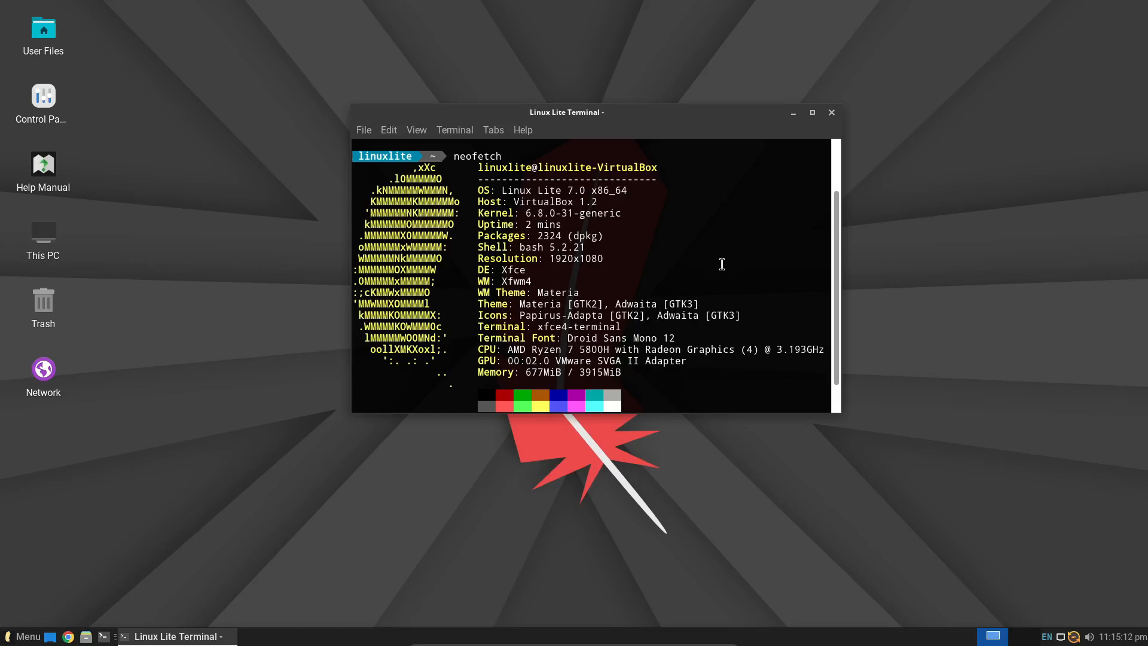
# Close the terminal, then open and close the Control Panel settings overview.
pyautogui.click(831, 112)
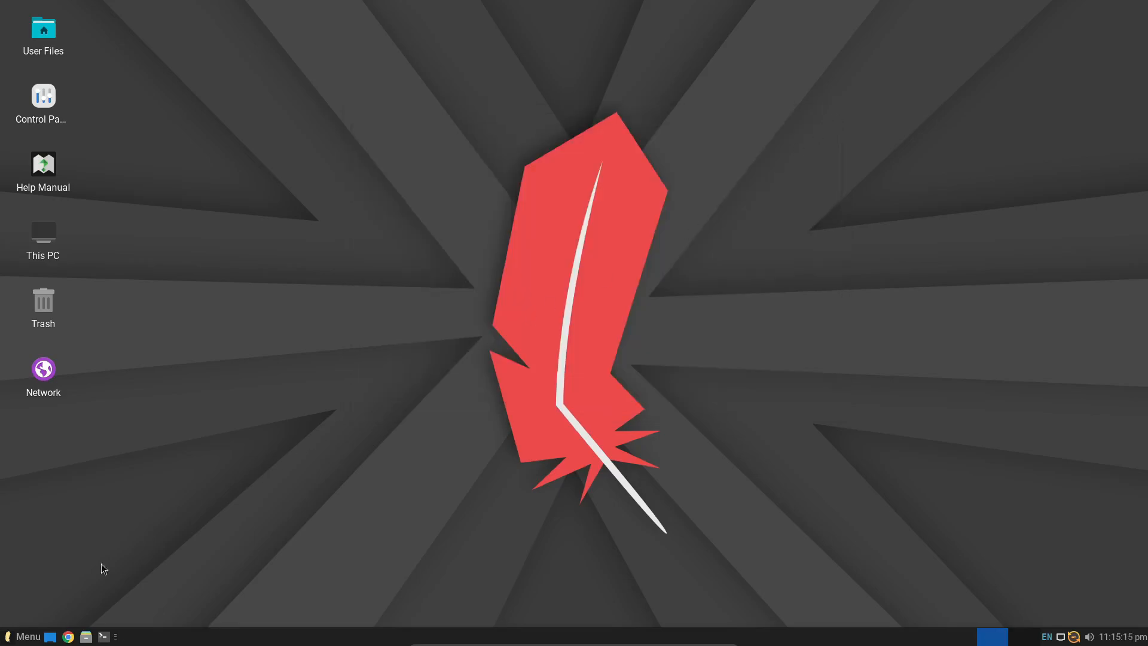
pyautogui.doubleClick(43, 95)
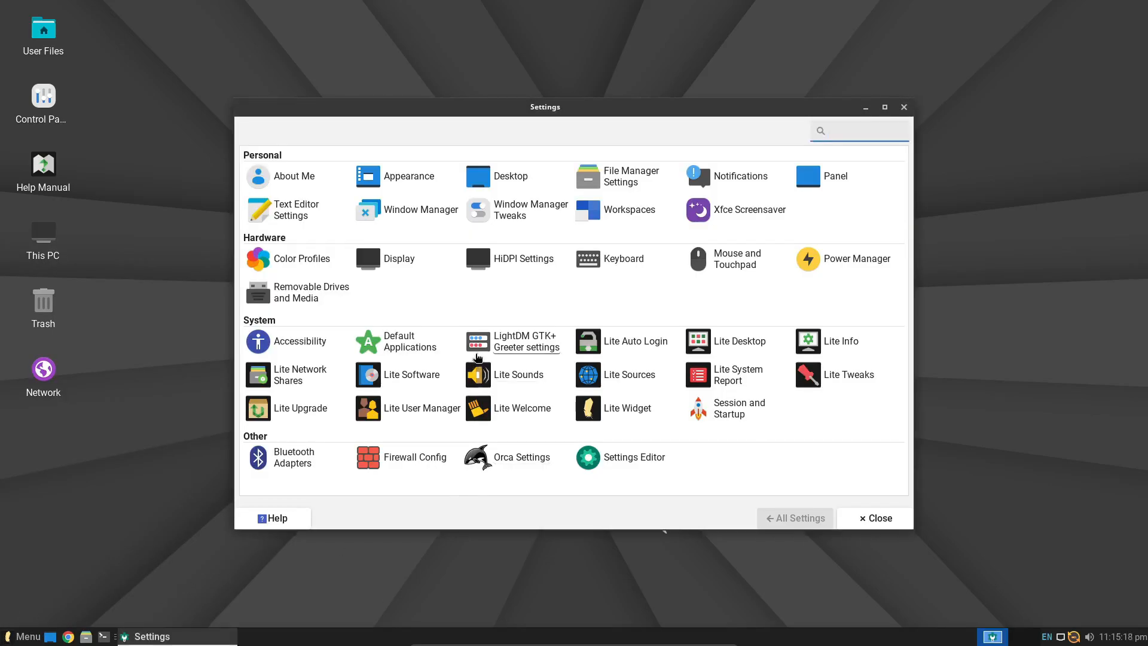
pyautogui.moveTo(809, 366)
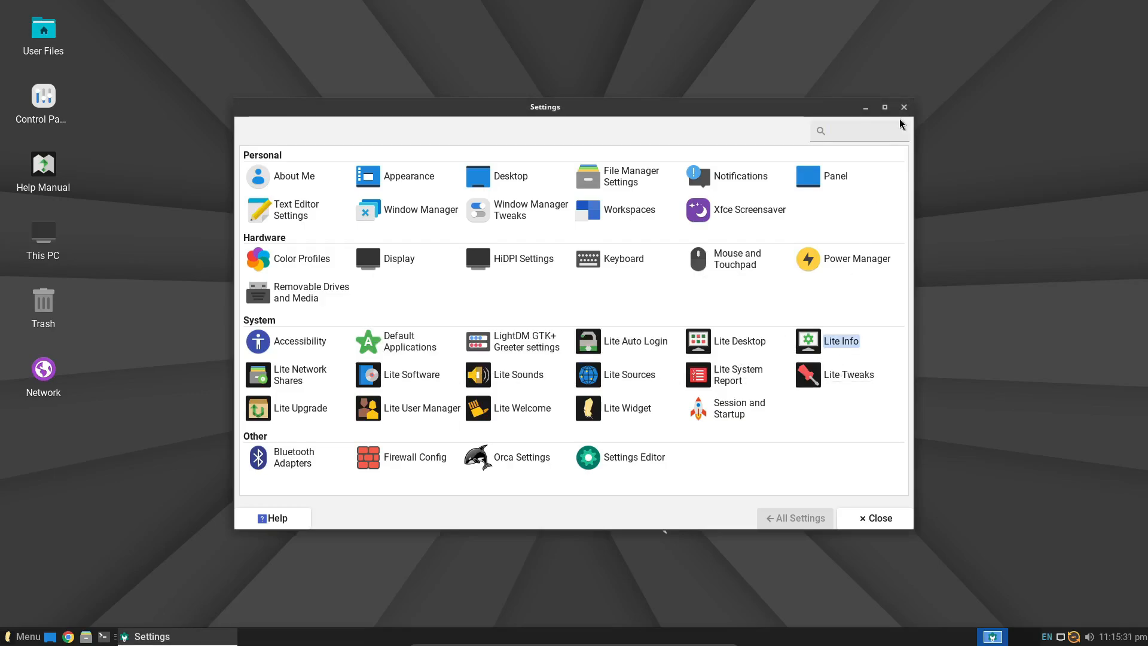
pyautogui.click(904, 107)
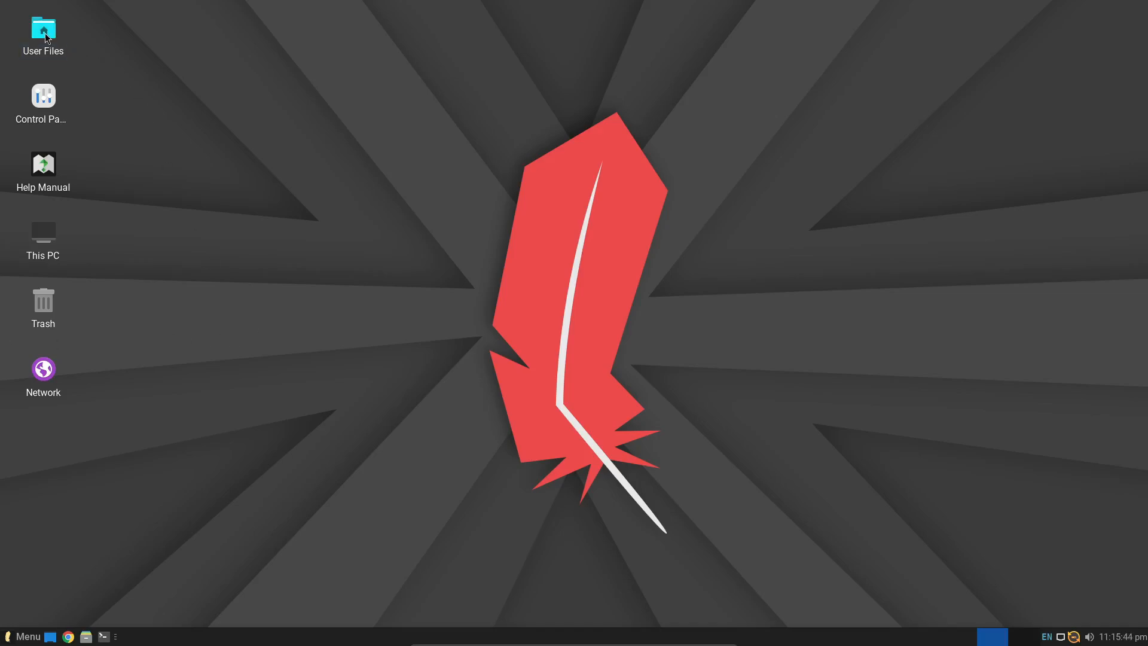
pyautogui.doubleClick(43, 30)
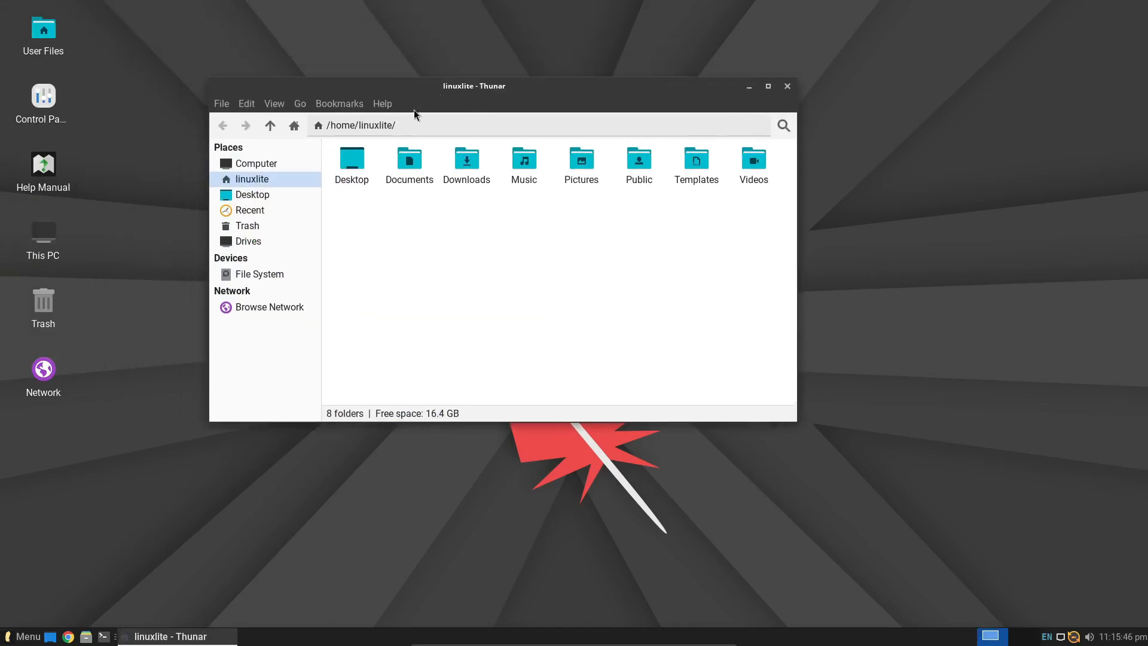
pyautogui.click(259, 274)
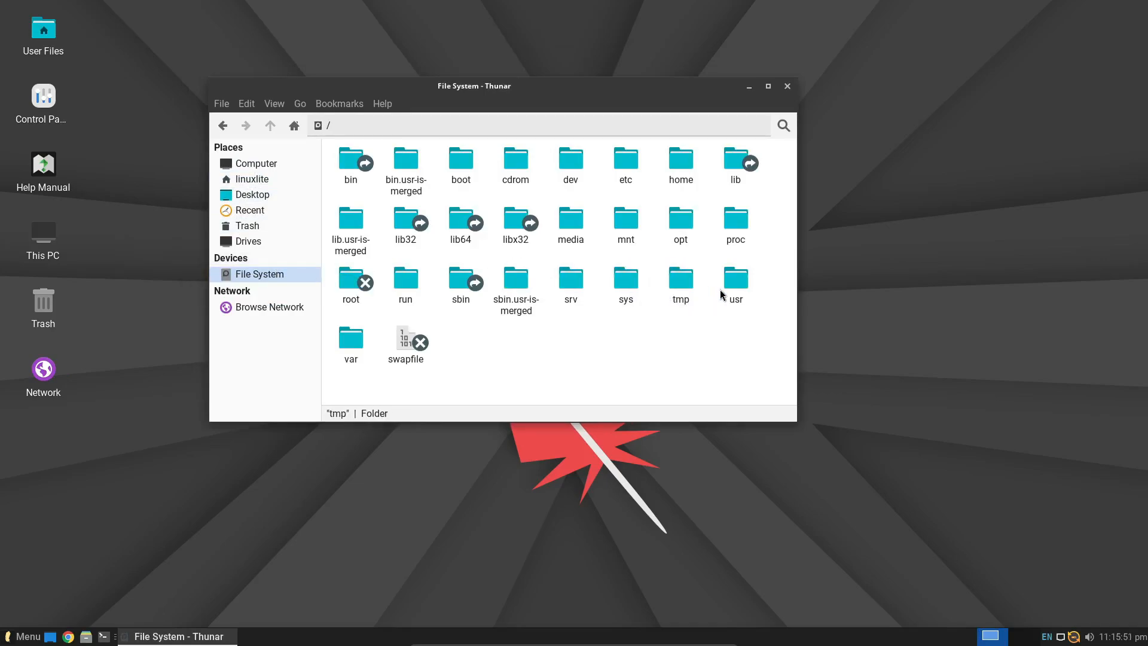
pyautogui.click(626, 220)
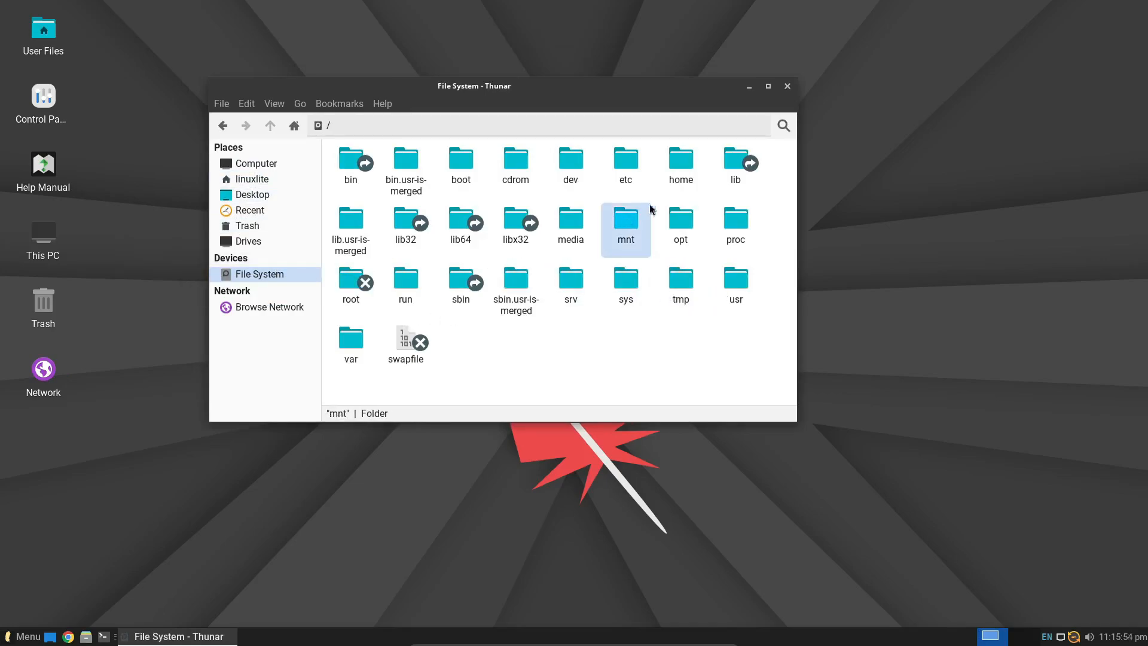
pyautogui.click(382, 103)
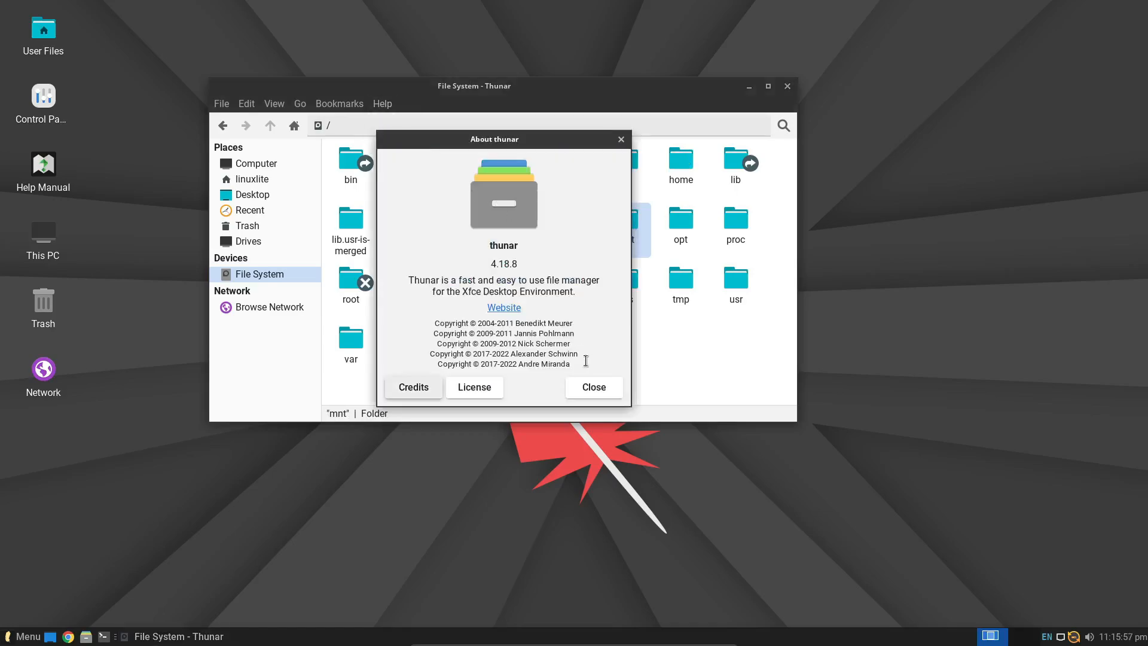
pyautogui.click(593, 387)
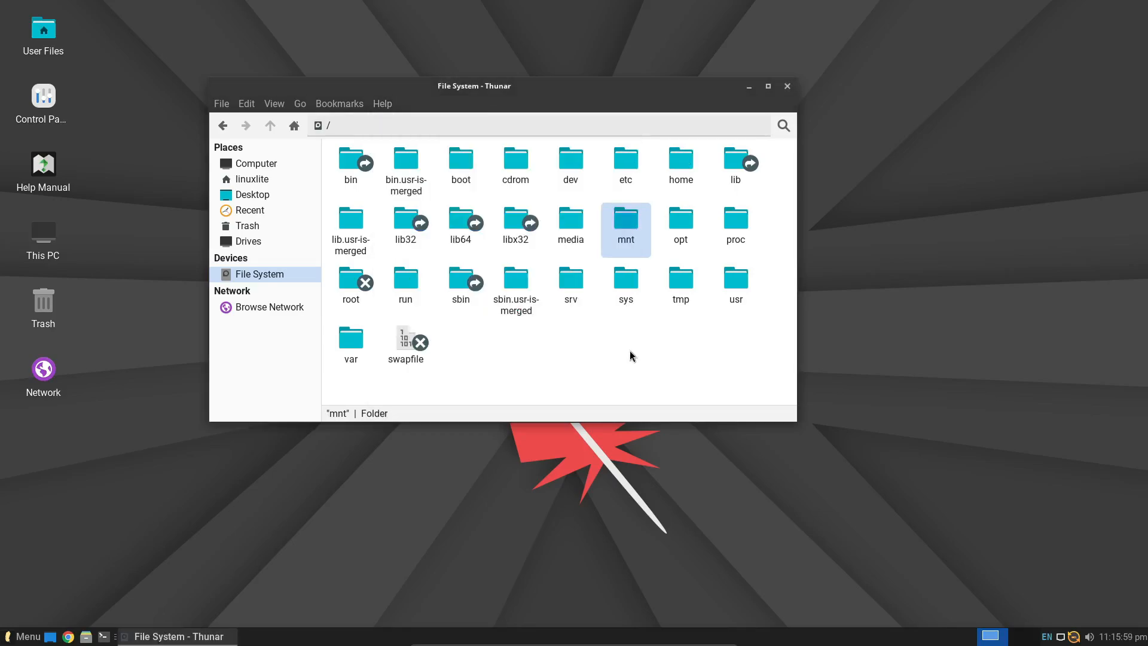
pyautogui.click(787, 86)
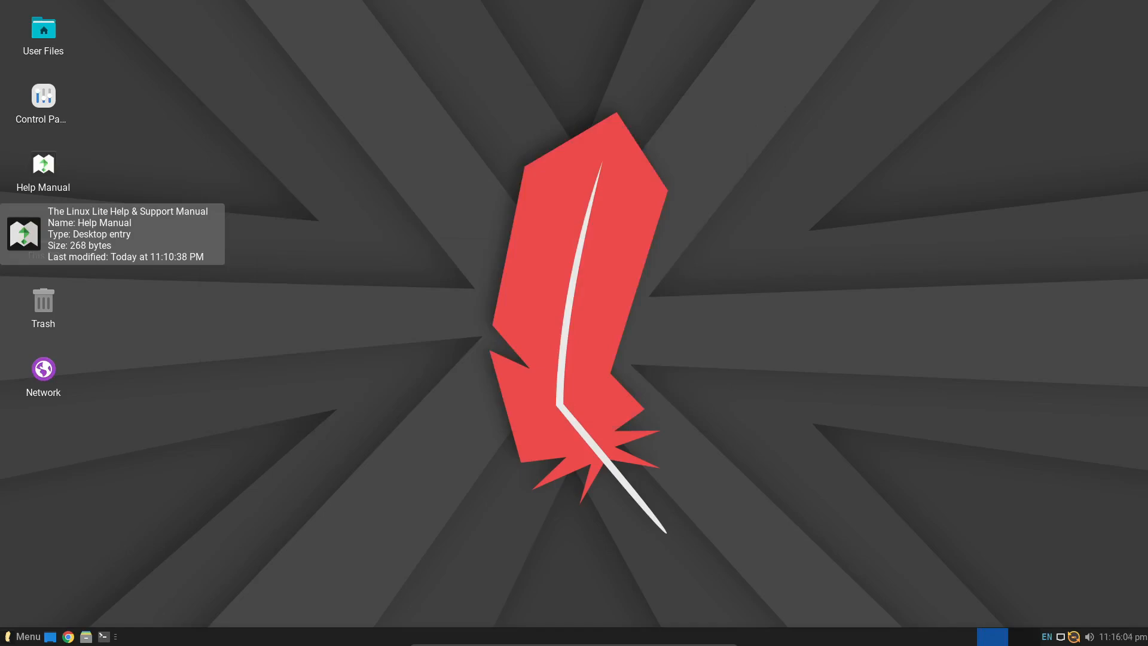
pyautogui.moveTo(244, 391)
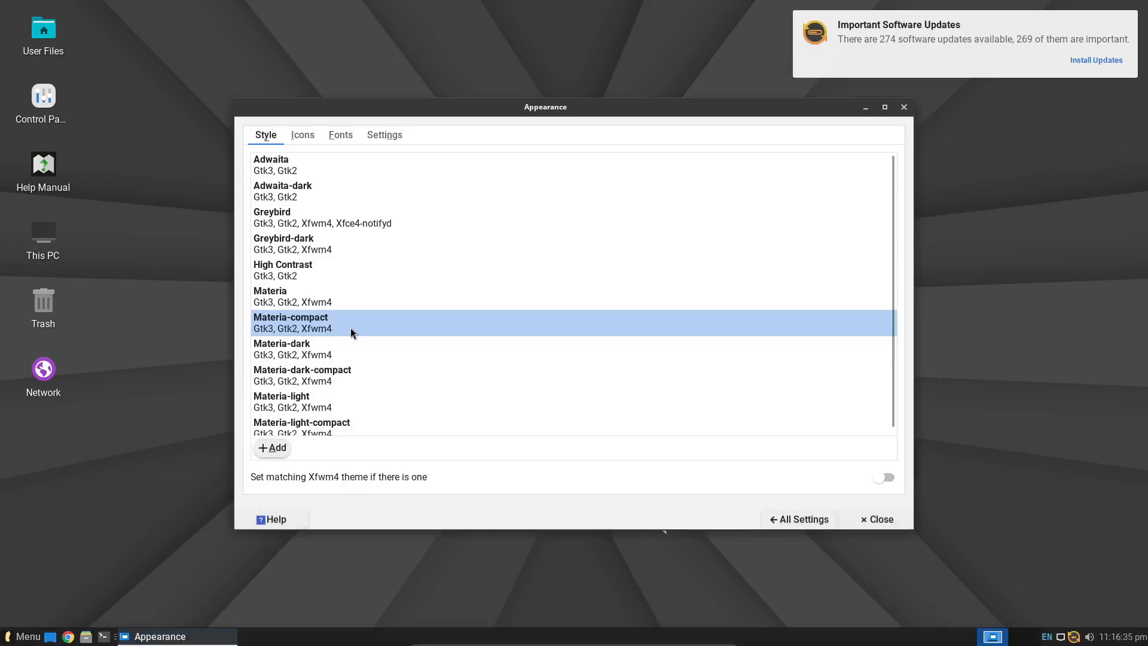
# Apply a dark style theme, restore the original icon theme, and close Appearance.
pyautogui.click(301, 135)
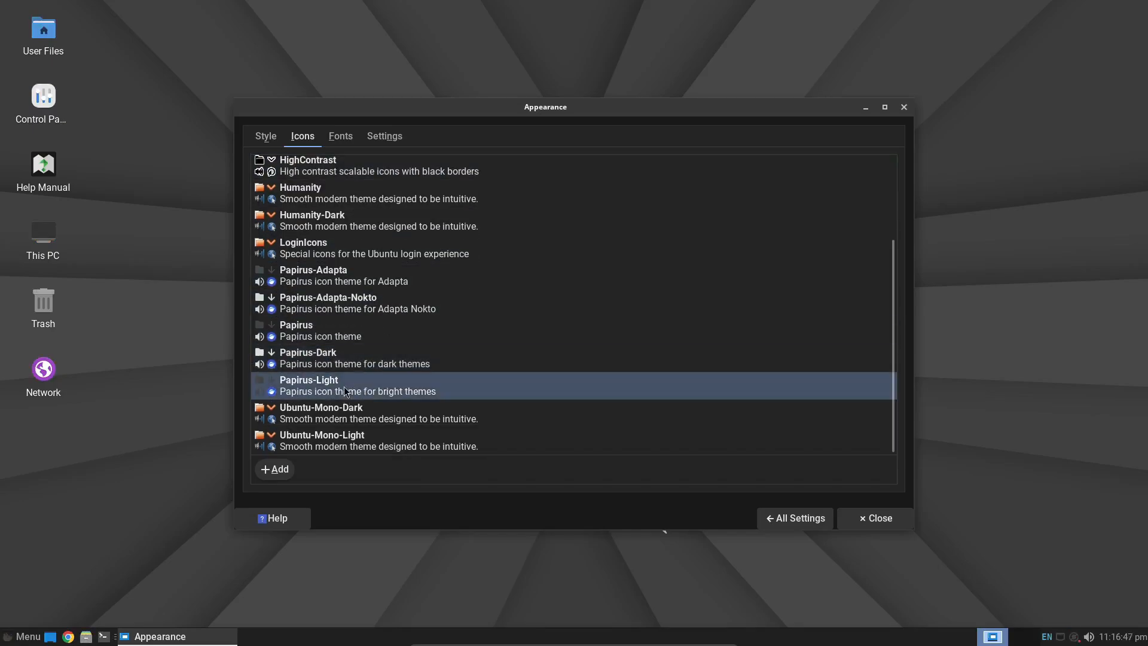
pyautogui.scroll(3)
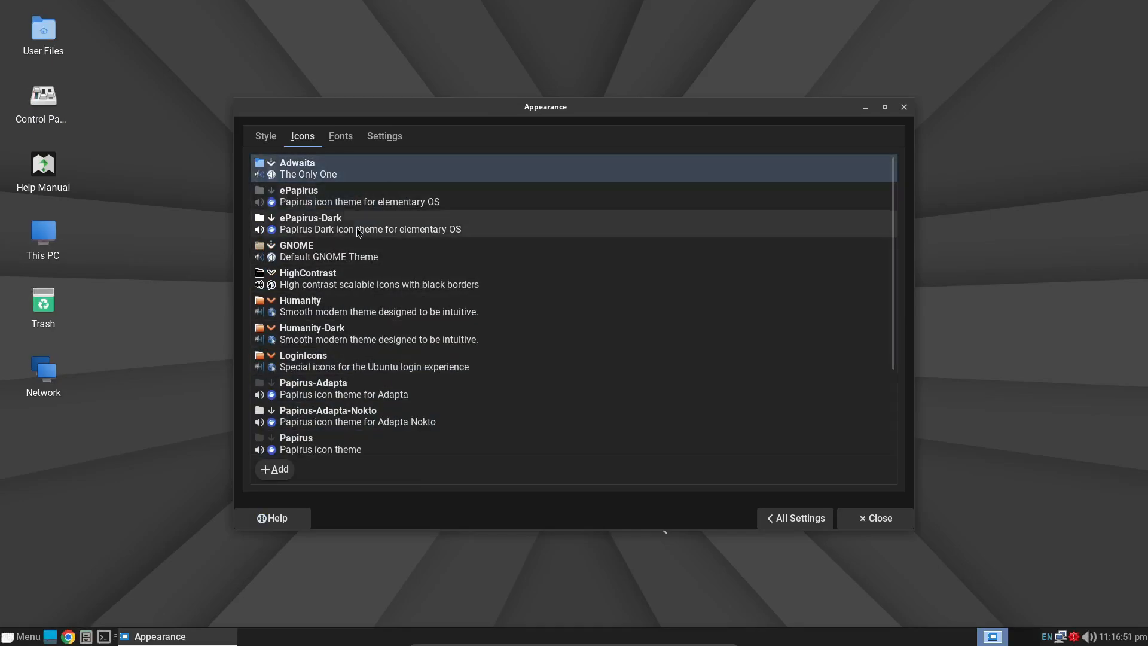
pyautogui.click(340, 136)
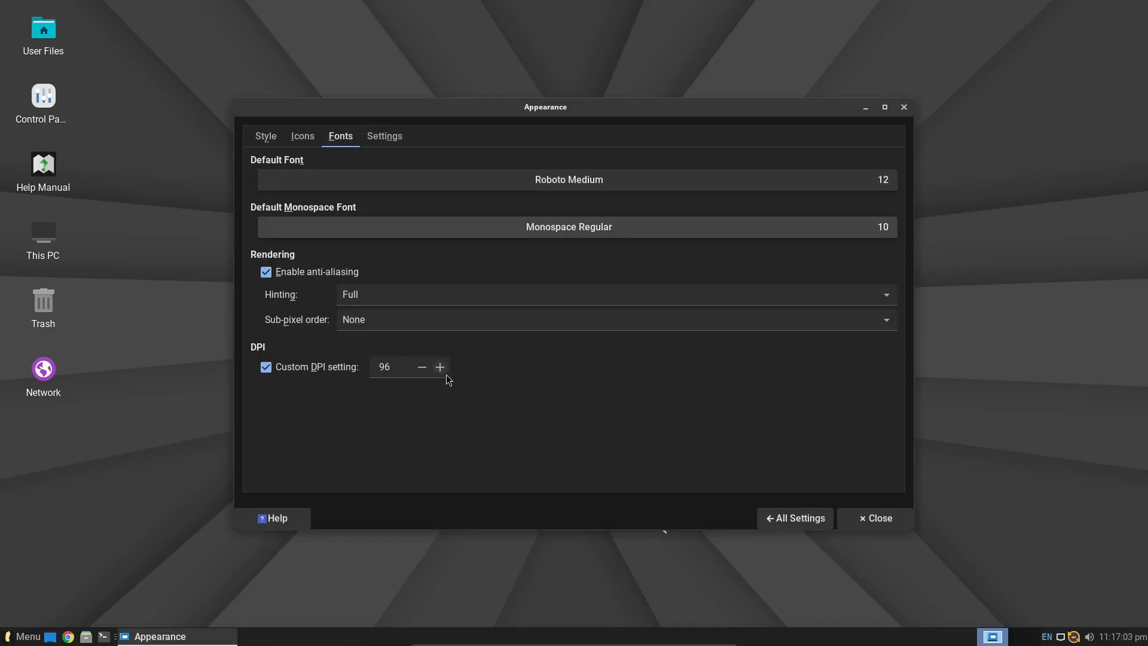
pyautogui.click(874, 518)
pyautogui.write('htop')
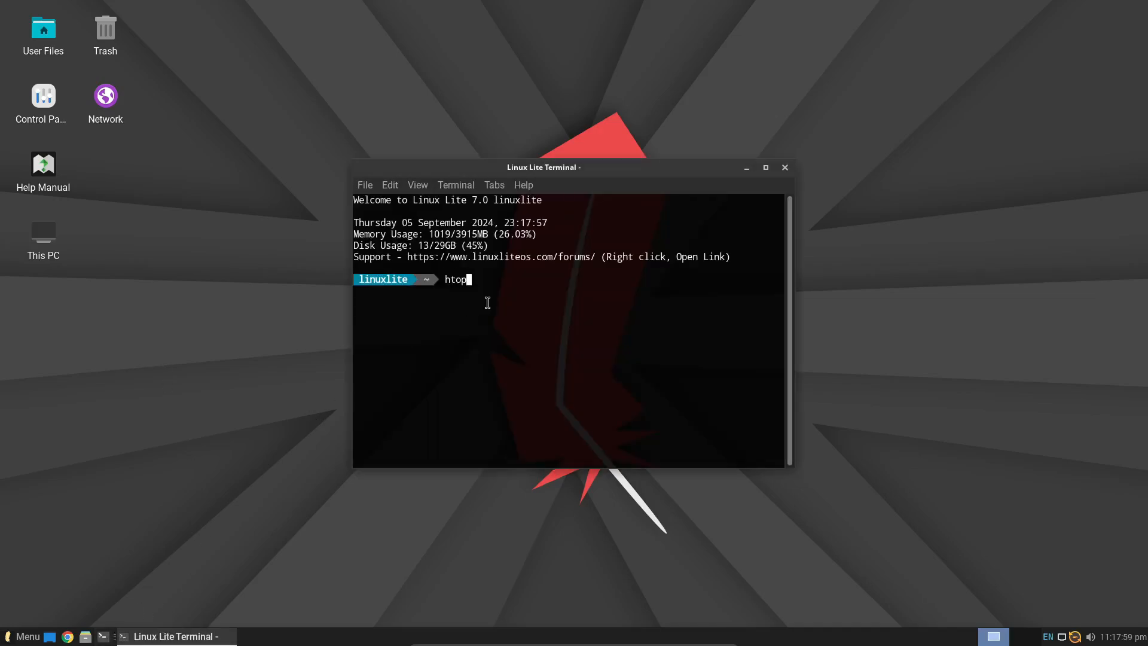
# Run htop in the terminal, then close that terminal window.
pyautogui.press('Return')
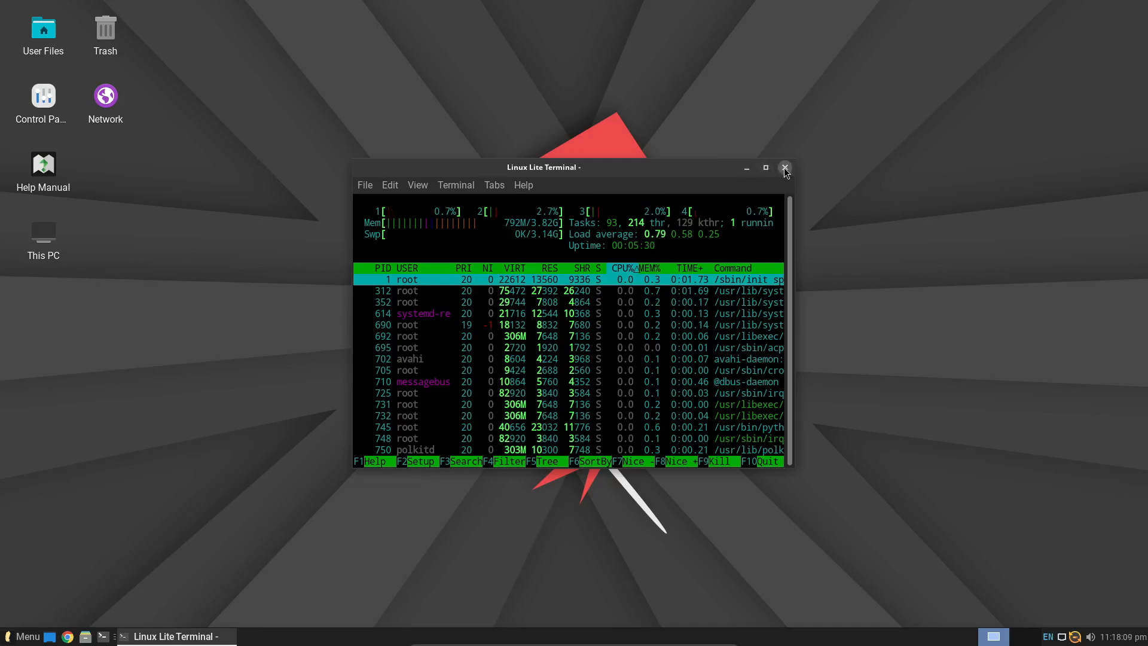
pyautogui.click(784, 168)
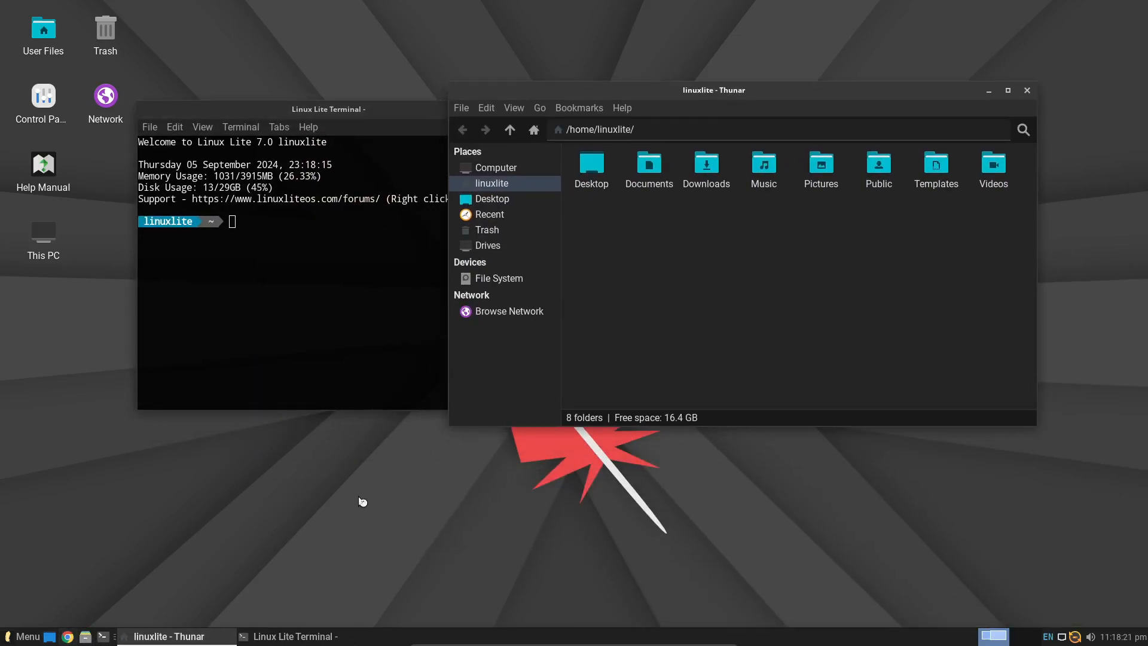
# Launch VLC from the Whisker menu and accept its network access policy.
pyautogui.click(66, 637)
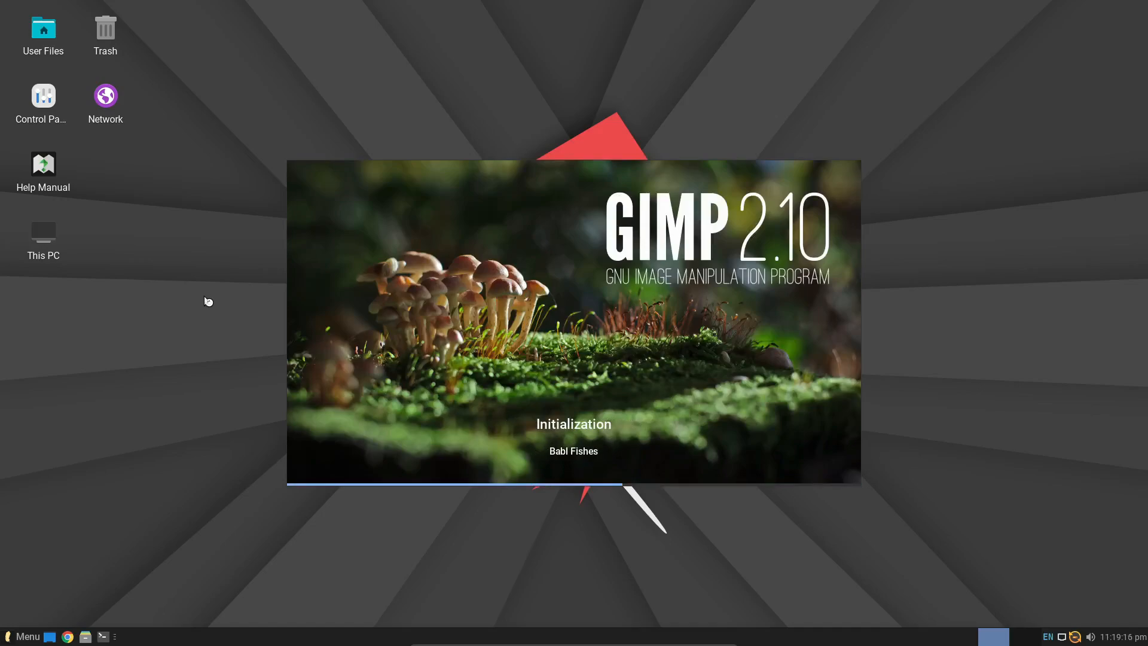
pyautogui.click(20, 636)
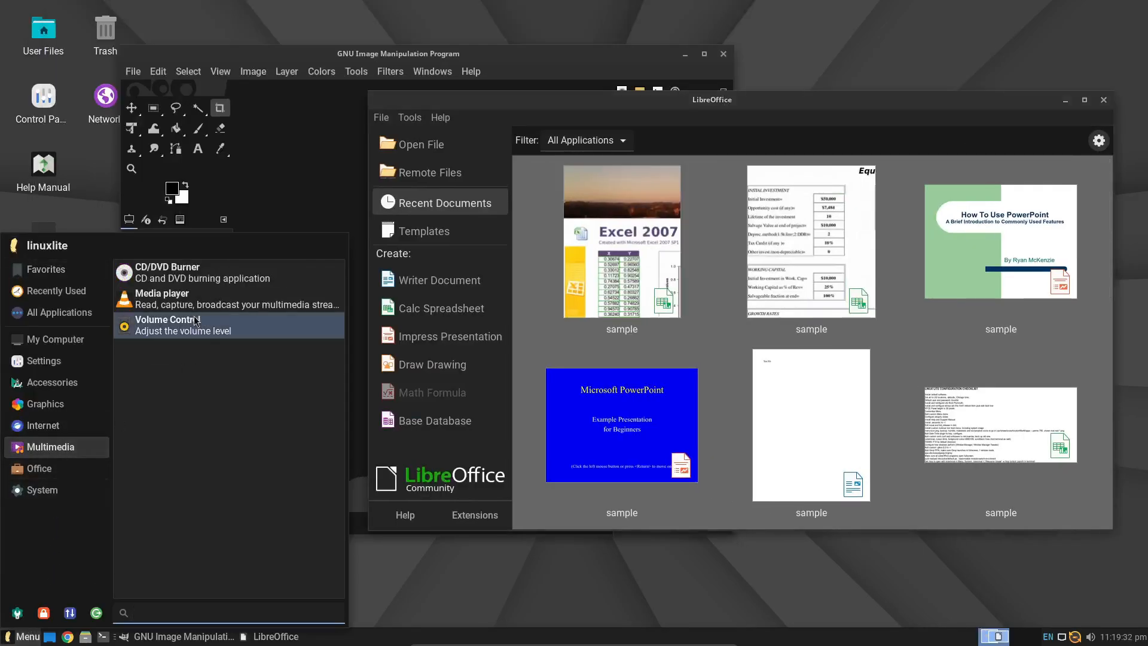
pyautogui.click(163, 299)
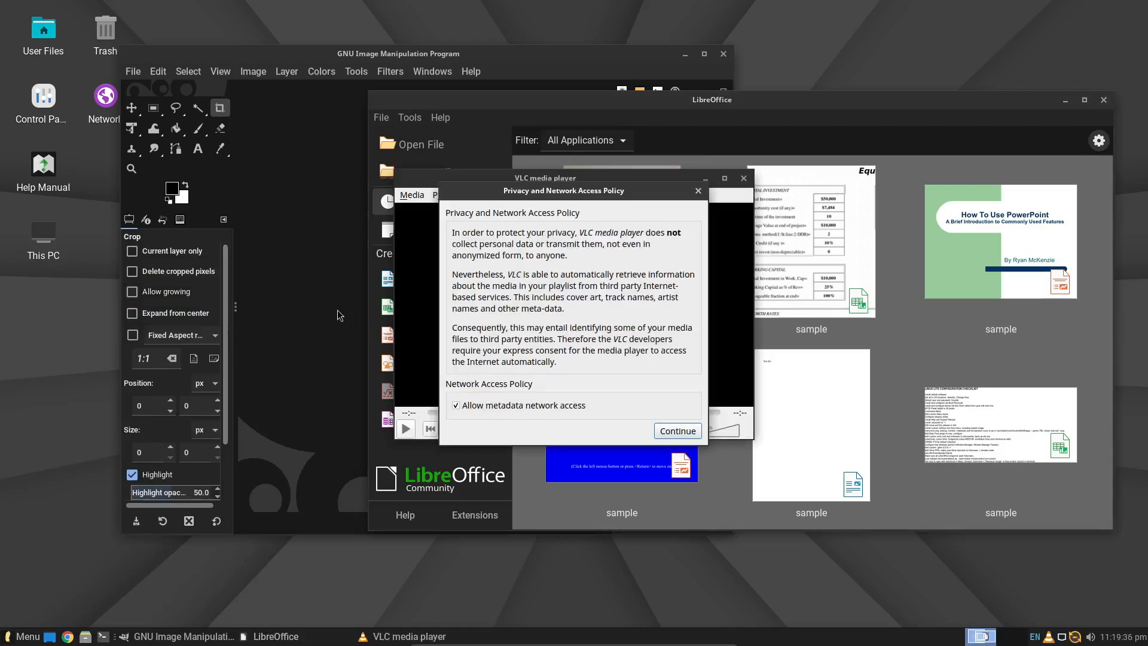
pyautogui.click(675, 431)
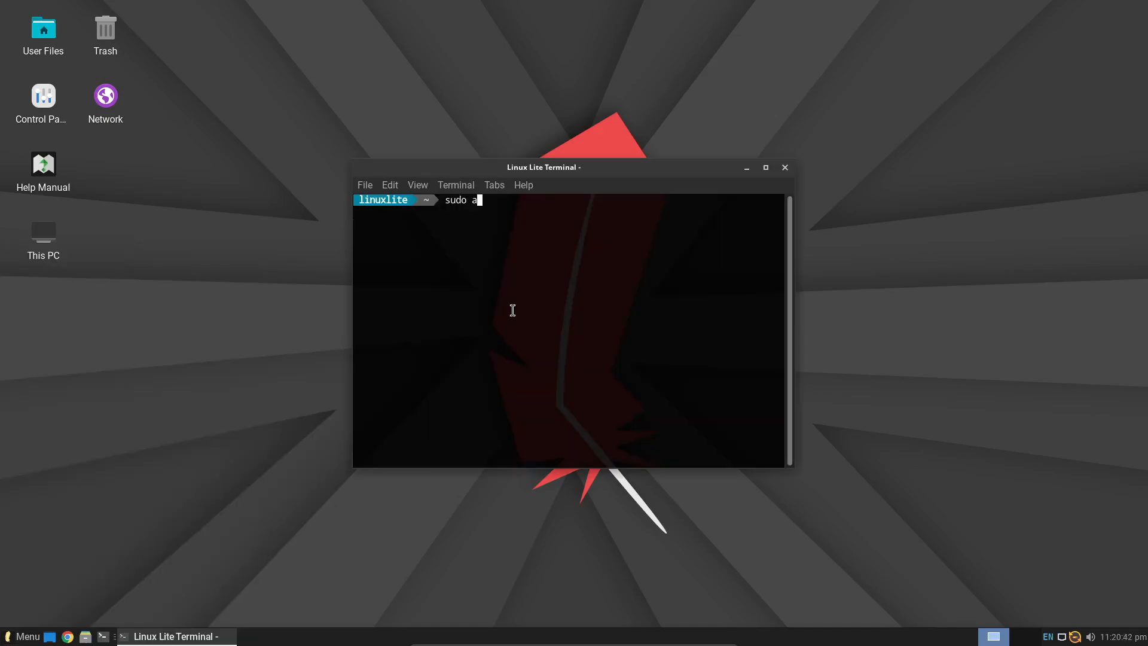
# Install flatpak by running 'sudo apt install flatpak' in the terminal.
pyautogui.write('pt inst')
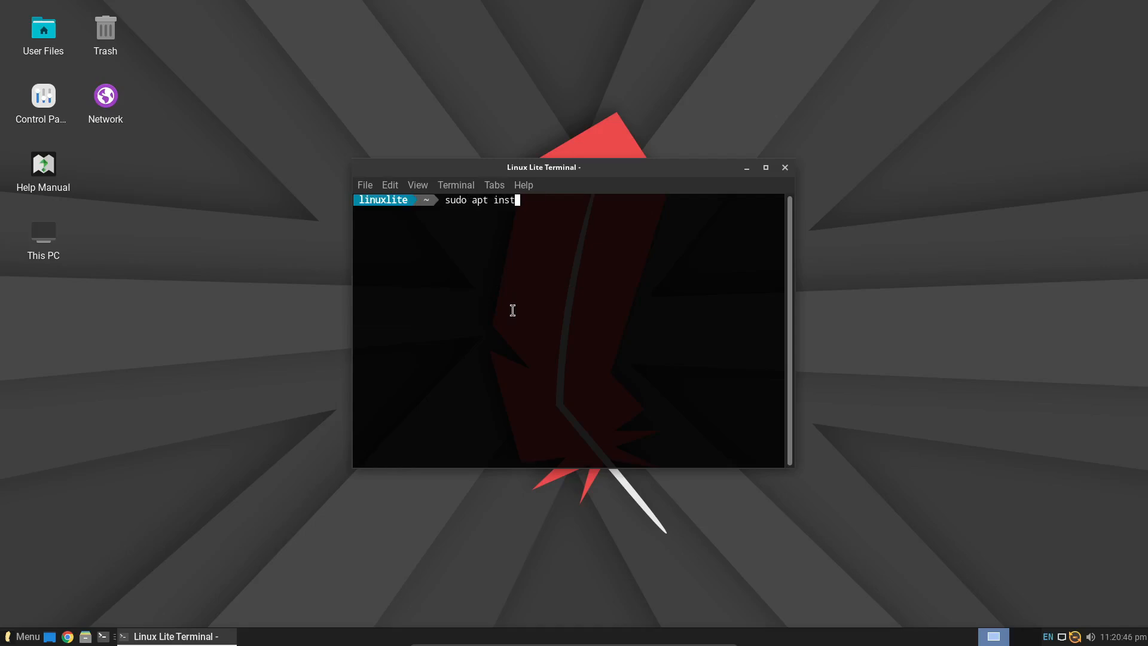
pyautogui.write('all flap')
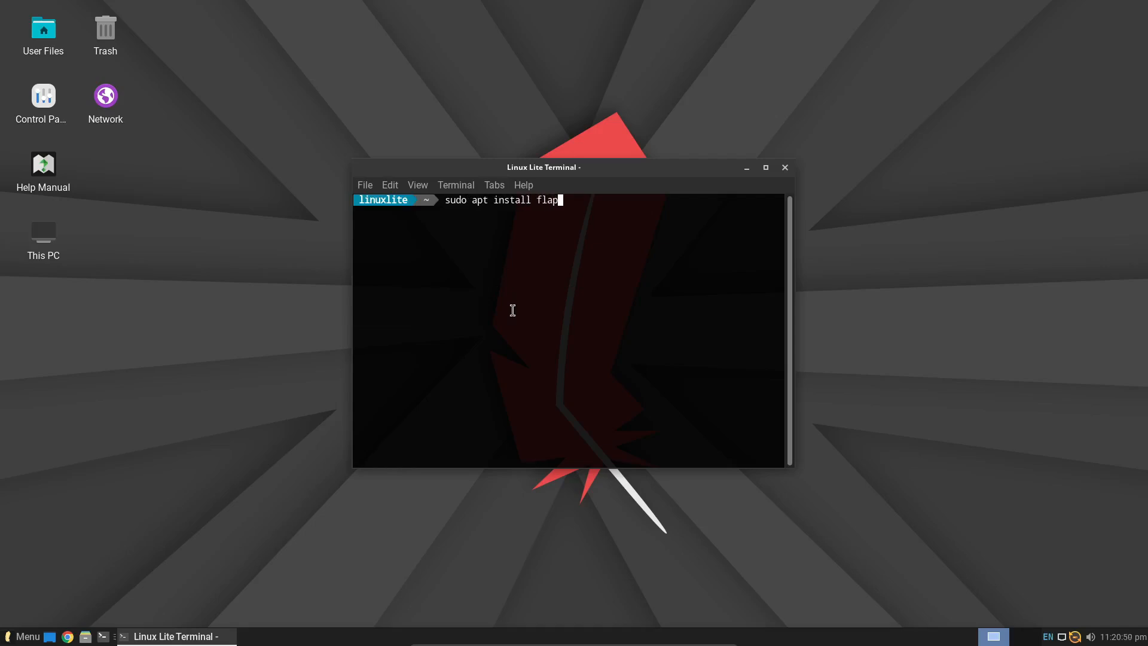
pyautogui.press('Return')
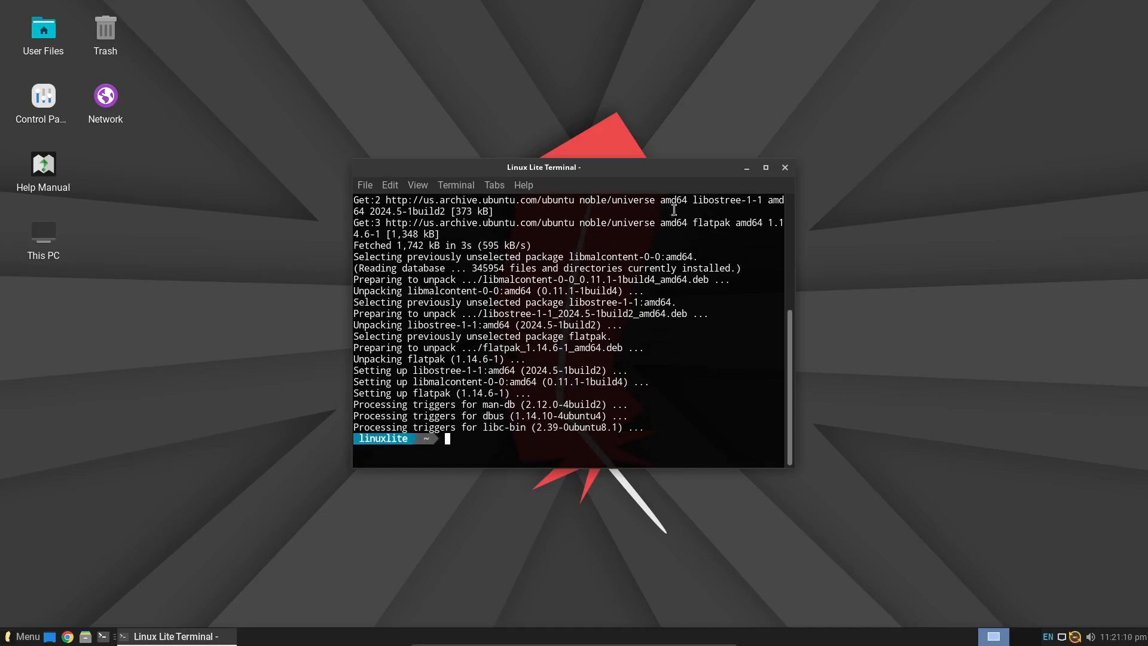
pyautogui.click(22, 636)
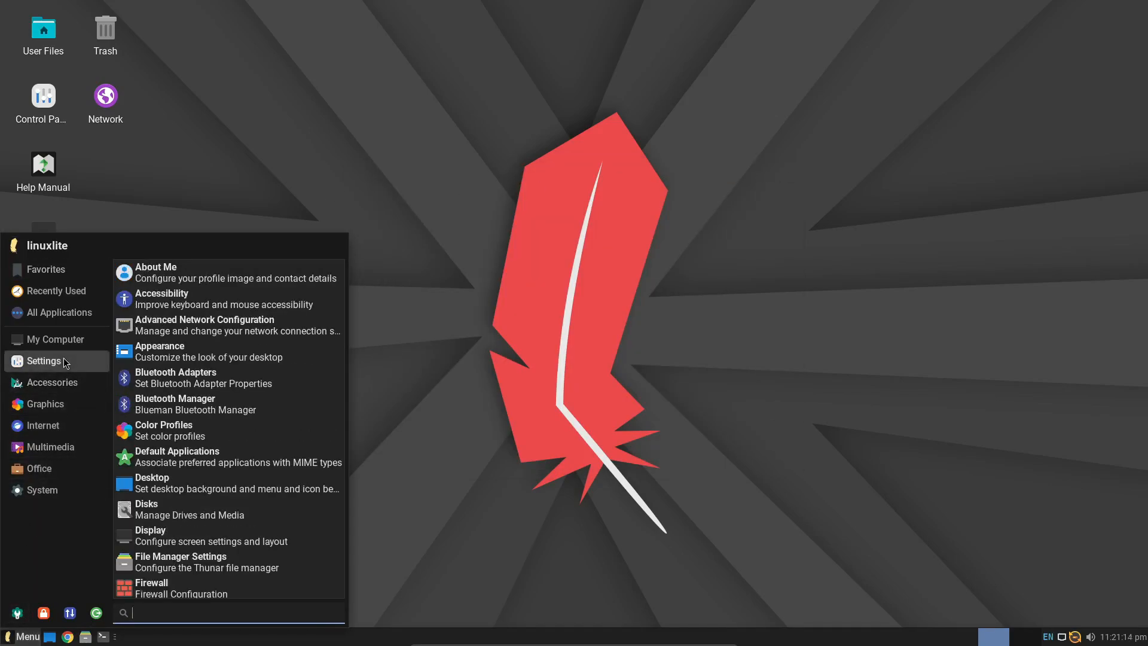
# Launch Lite Software from Settings, authenticate, and answer the software sources prompt.
pyautogui.scroll(-3)
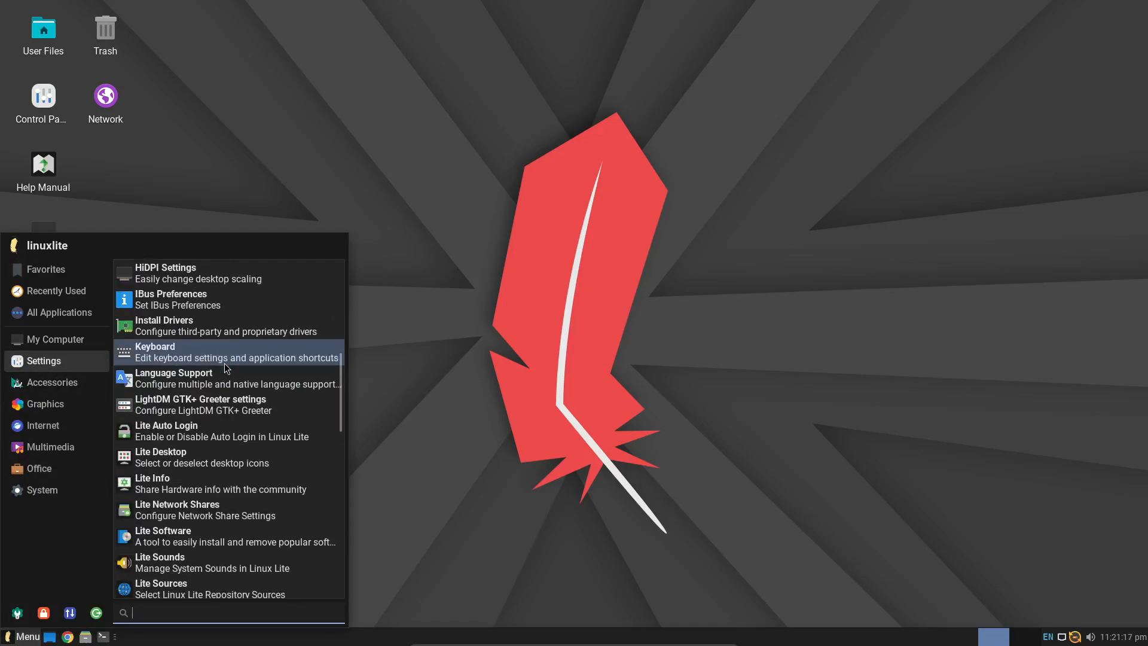
pyautogui.click(163, 531)
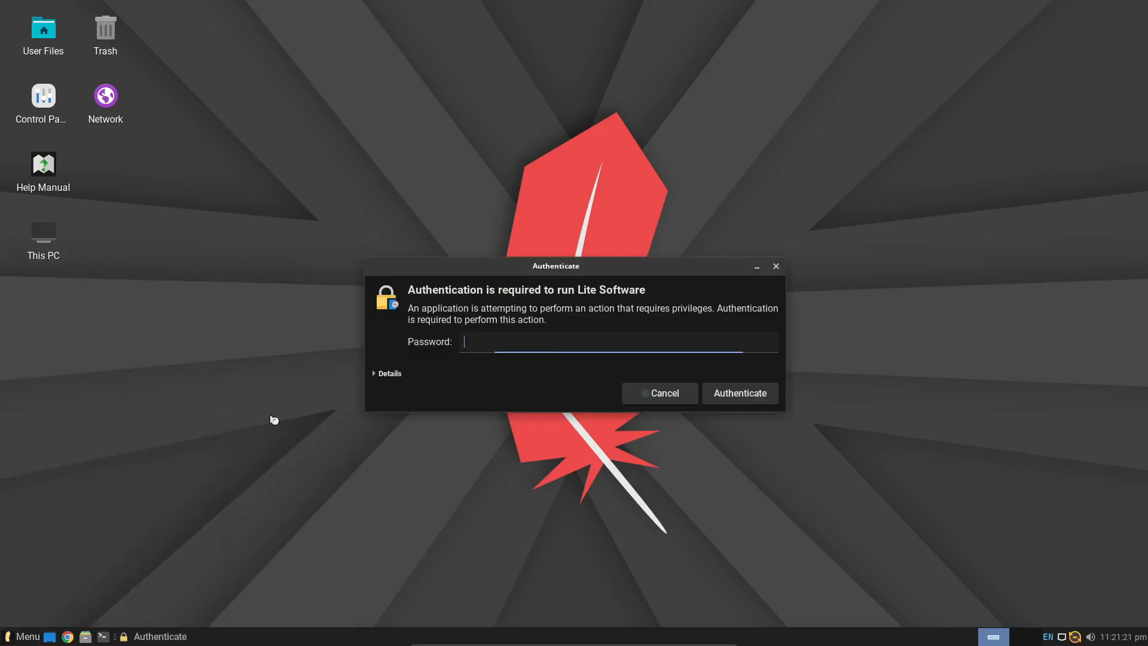
pyautogui.click(738, 393)
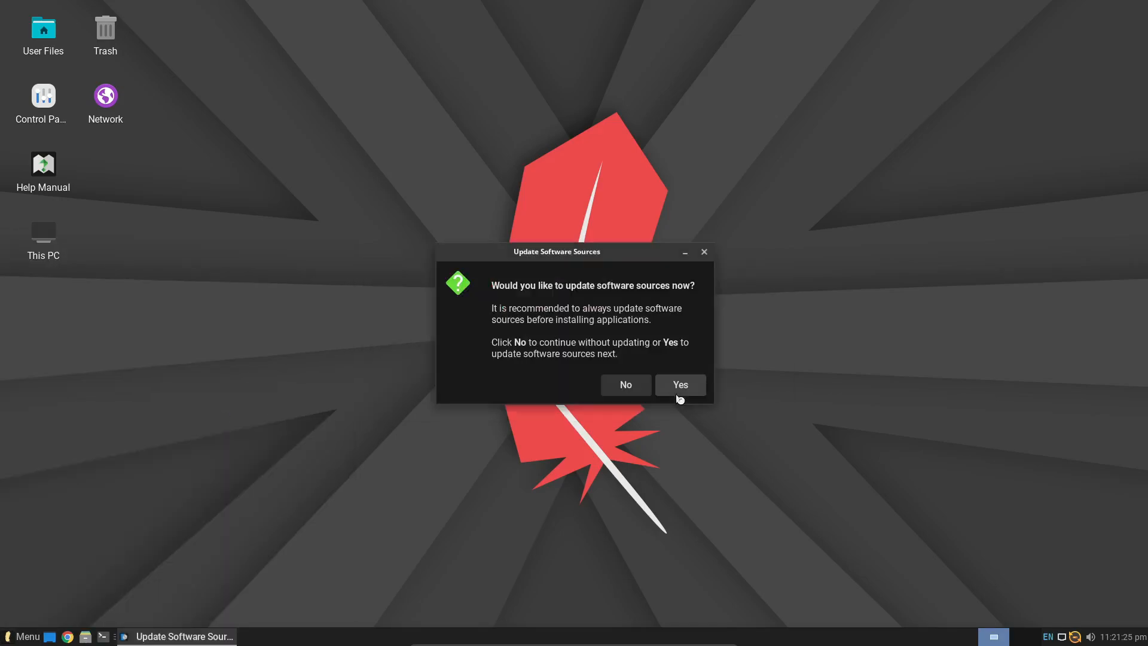
pyautogui.click(679, 385)
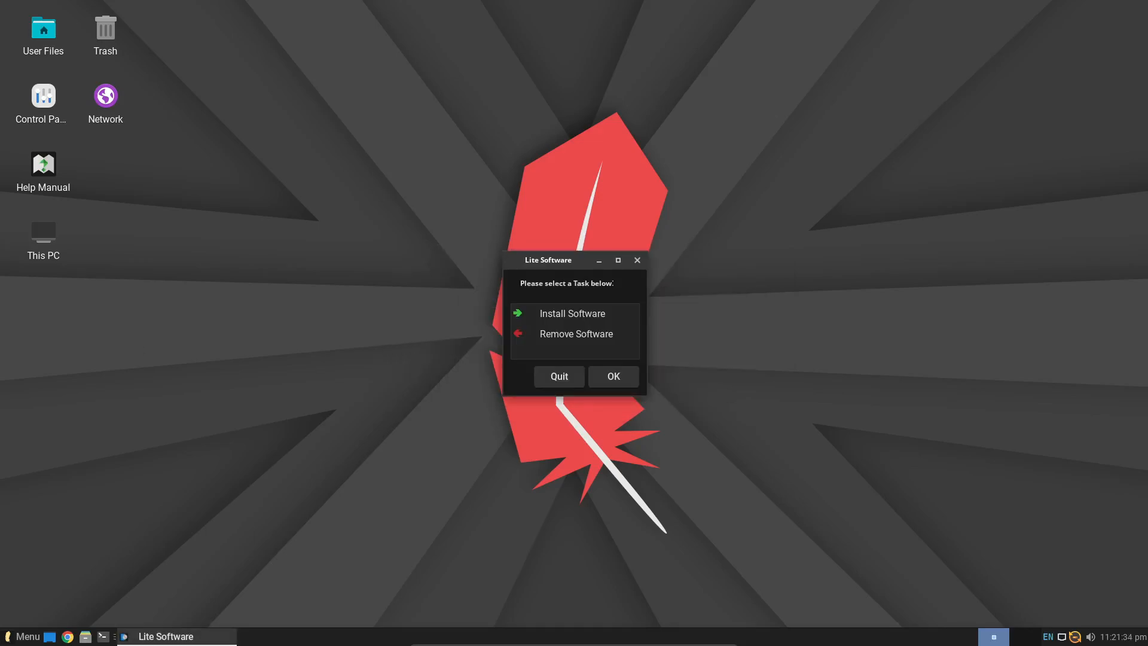
# Choose Install Software, select Firefox from the list and install it.
pyautogui.click(558, 376)
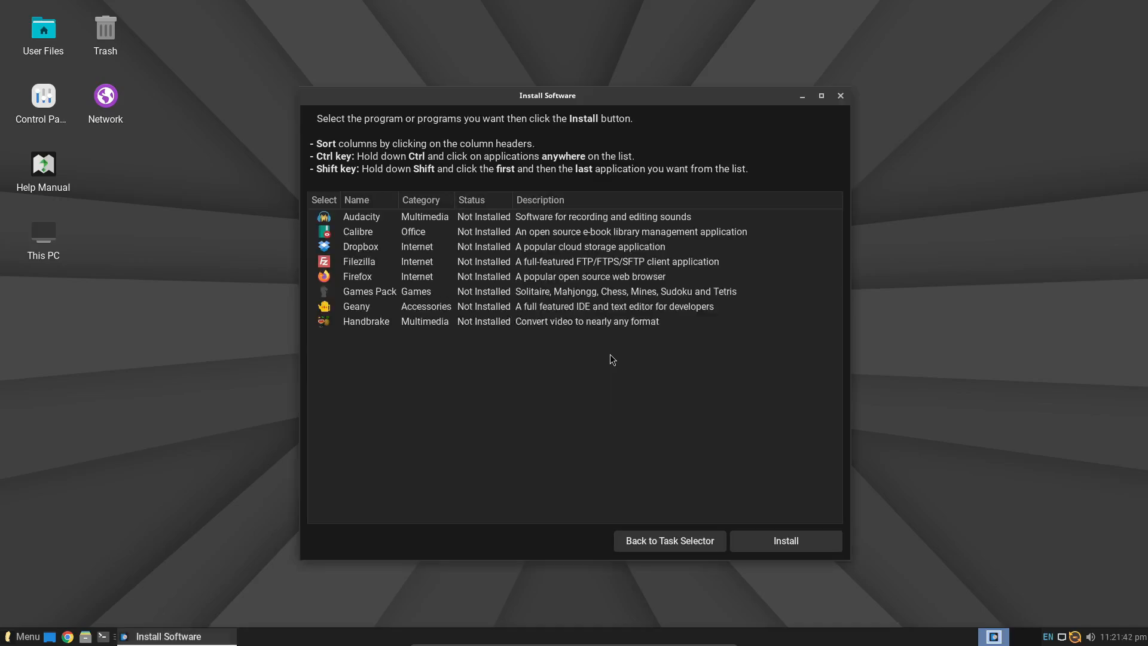
pyautogui.scroll(-3)
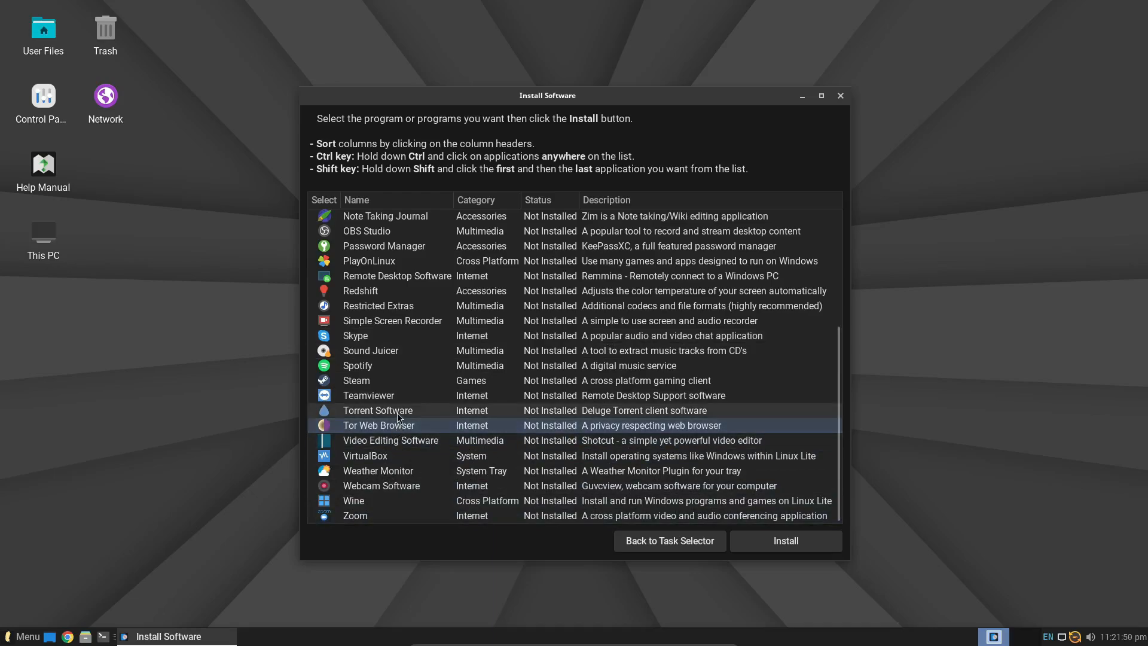
pyautogui.scroll(3)
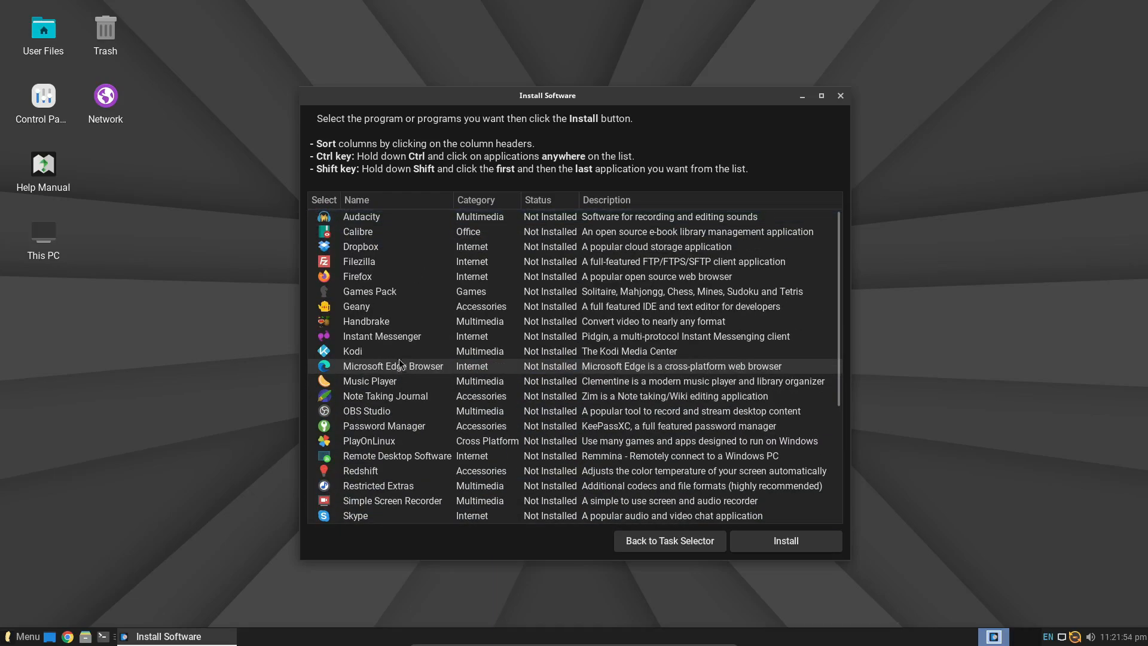
pyautogui.click(358, 276)
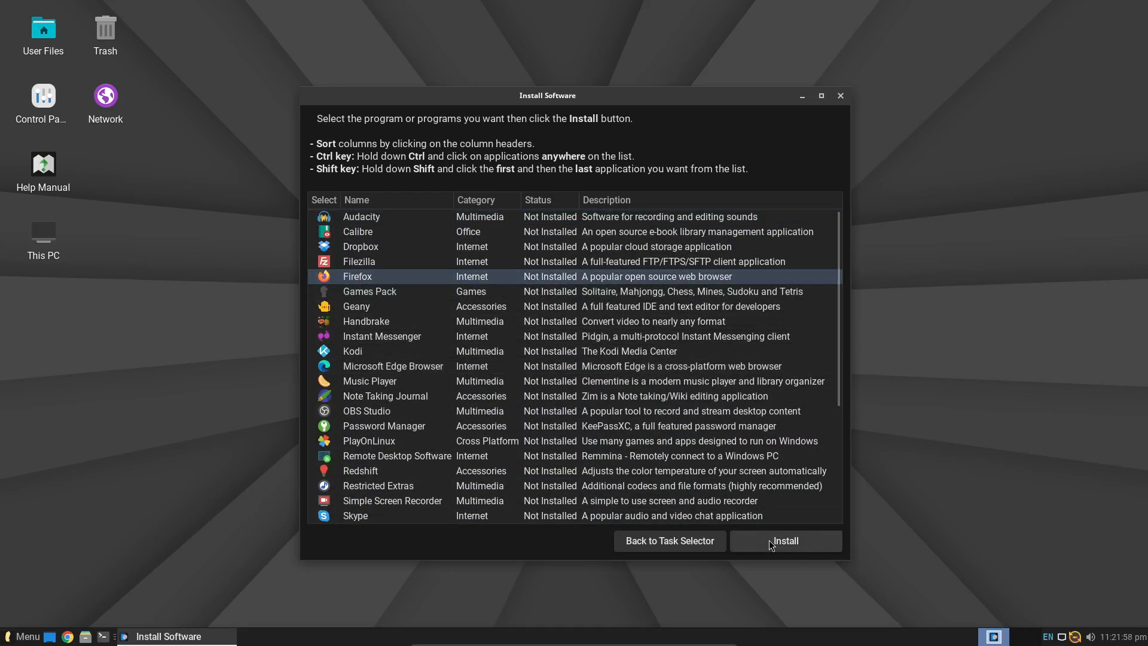
pyautogui.click(784, 541)
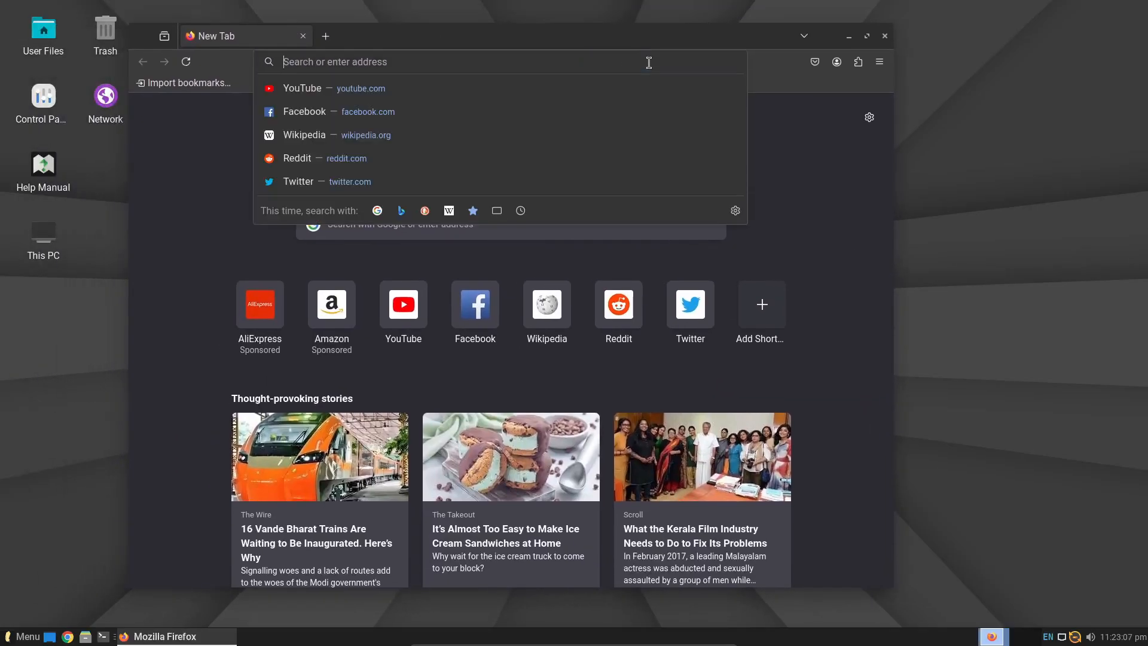
# Search 'linux lite', browse the linuxliteos.com download page, then close Firefox.
pyautogui.write('linux lite')
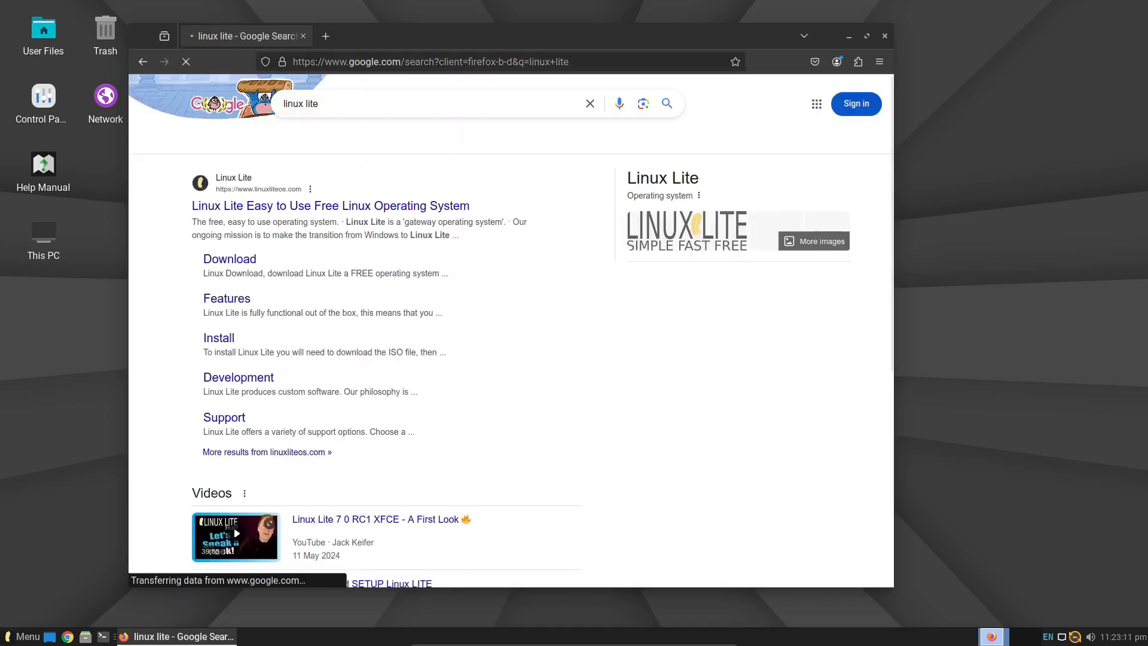
pyautogui.click(229, 258)
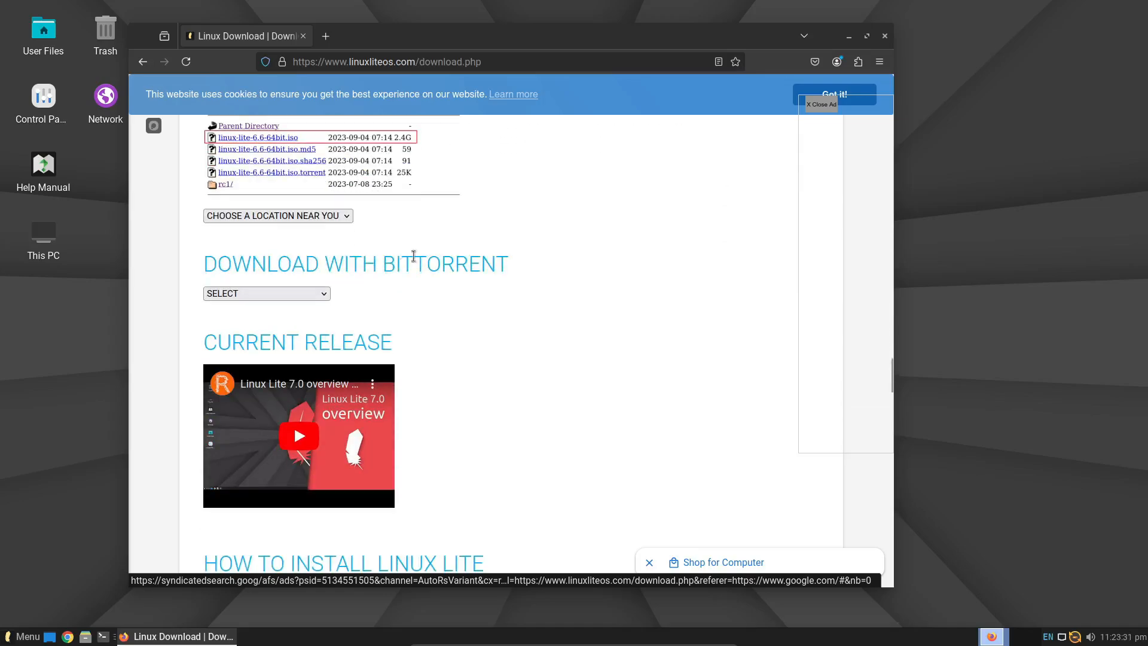
pyautogui.scroll(3)
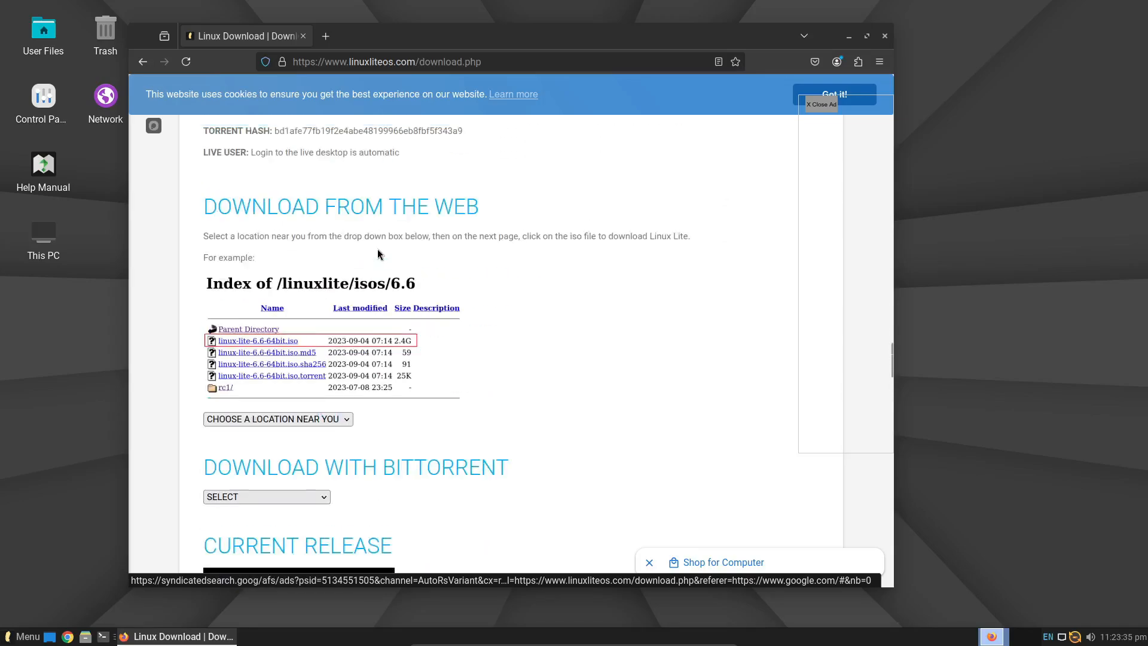
pyautogui.scroll(-3)
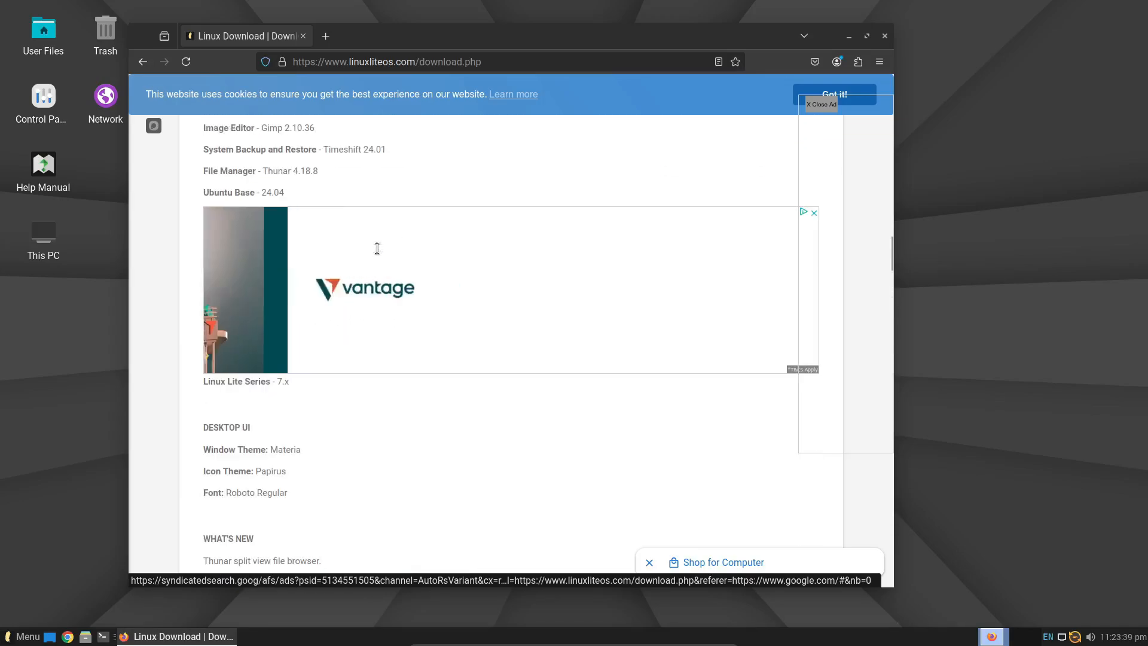
pyautogui.scroll(3)
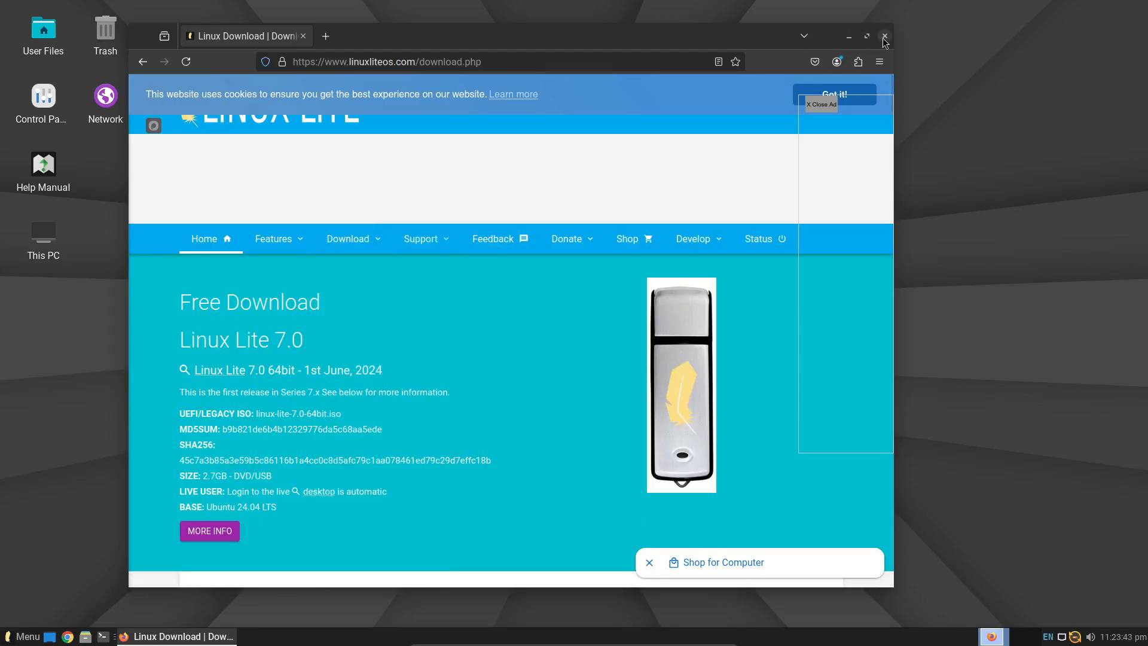
pyautogui.click(884, 36)
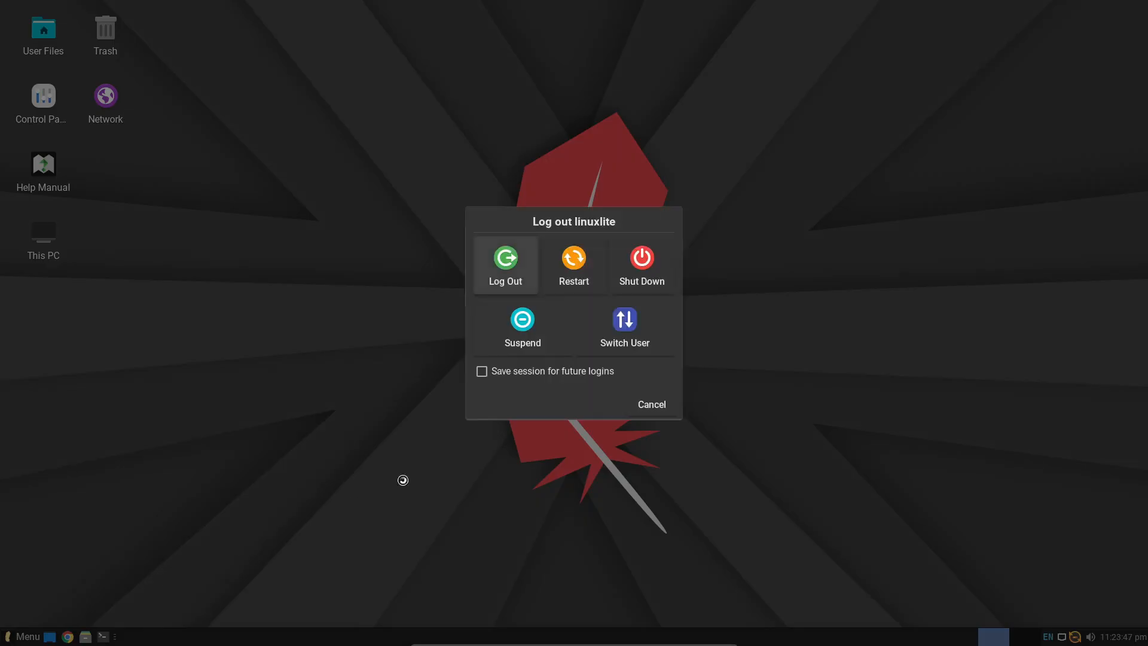